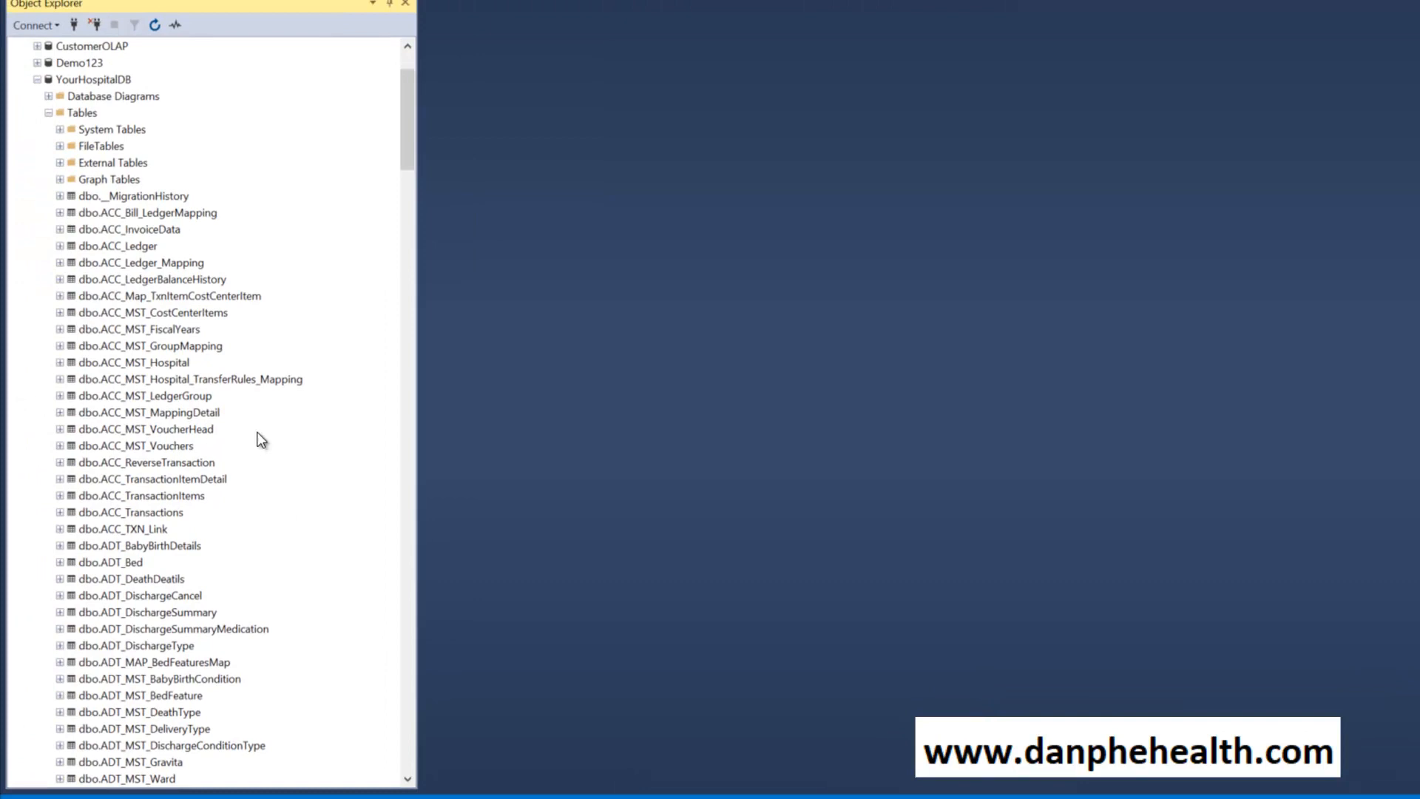
Locate the MyHospitalAnalysis.pbix file on the desktop.
scroll("down", 3)
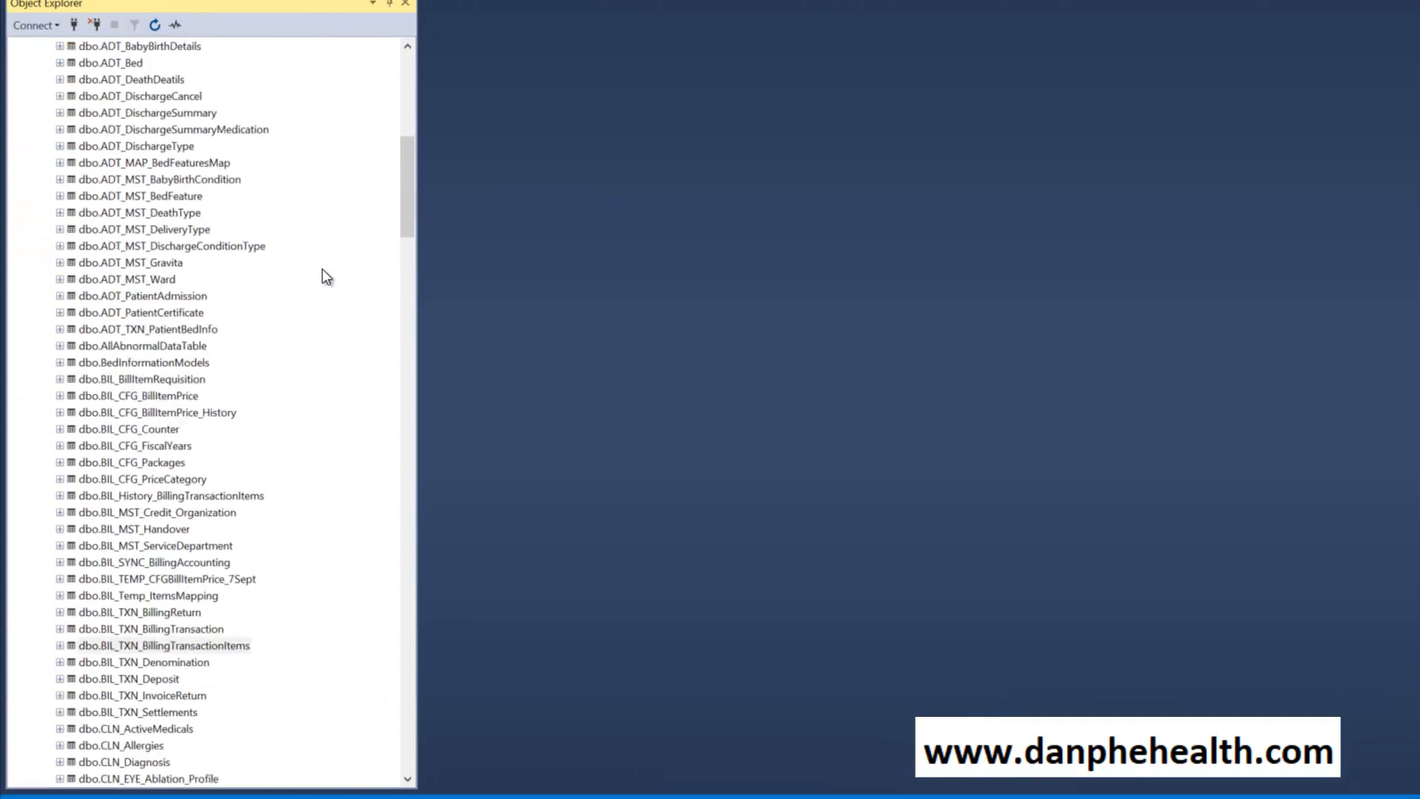
scroll("down", 3)
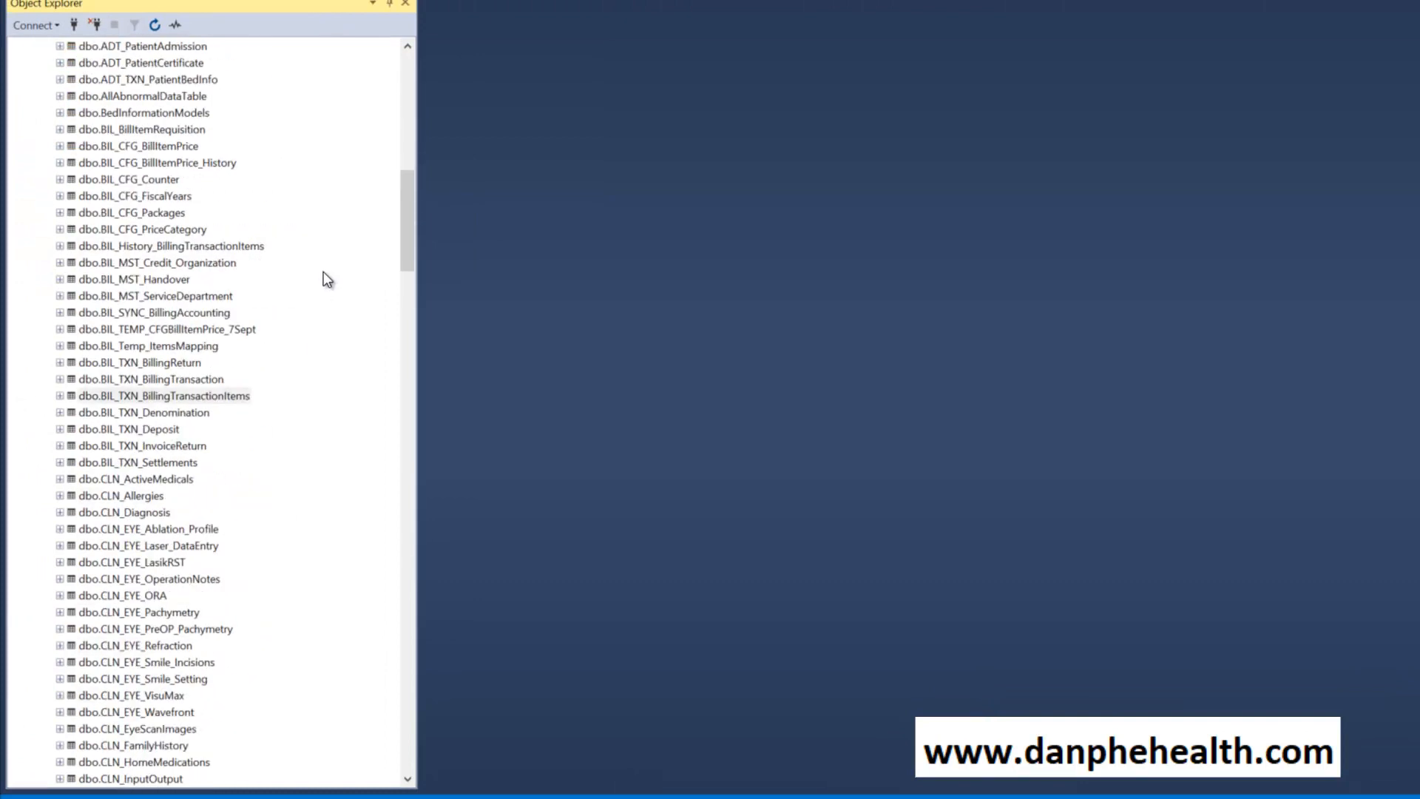
scroll("down", 3)
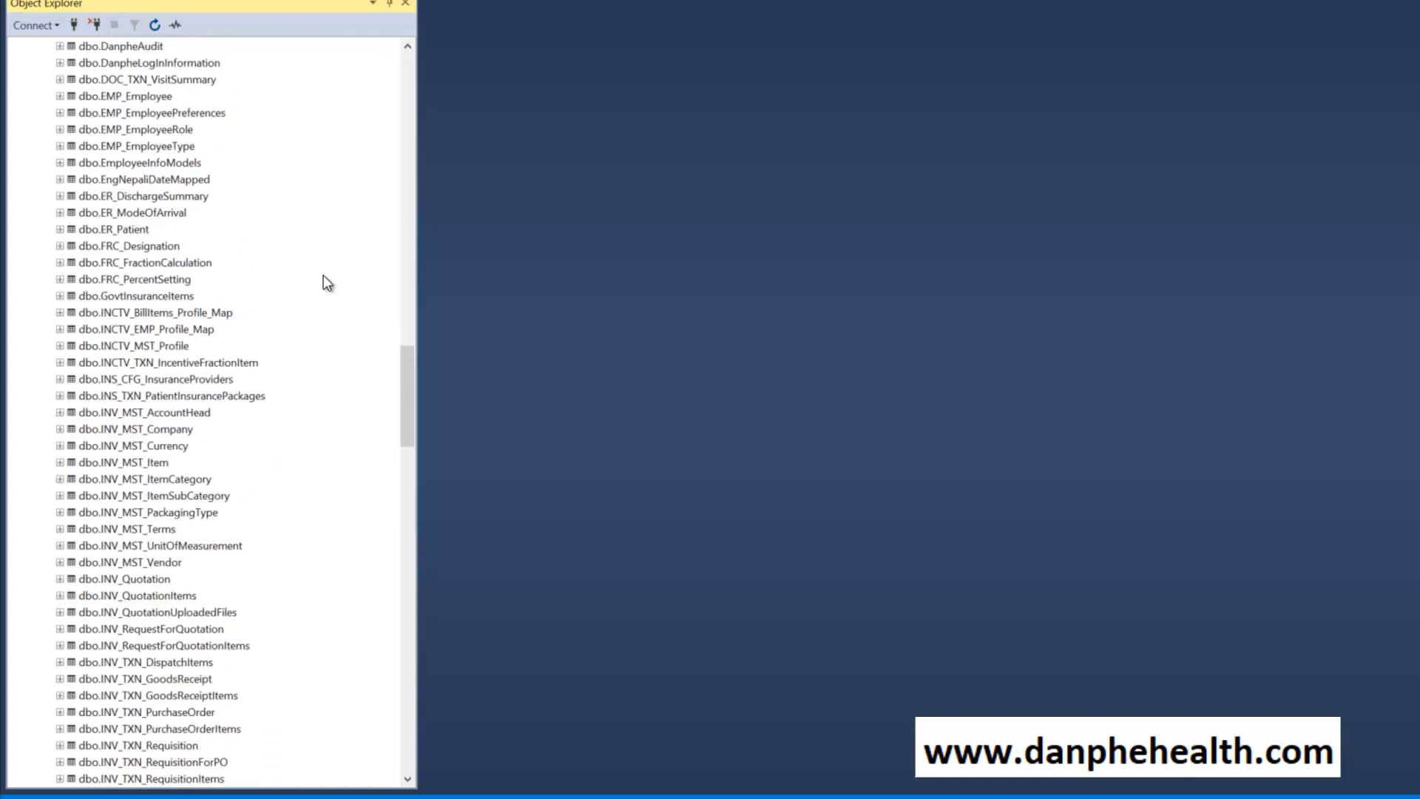
scroll("up", 3)
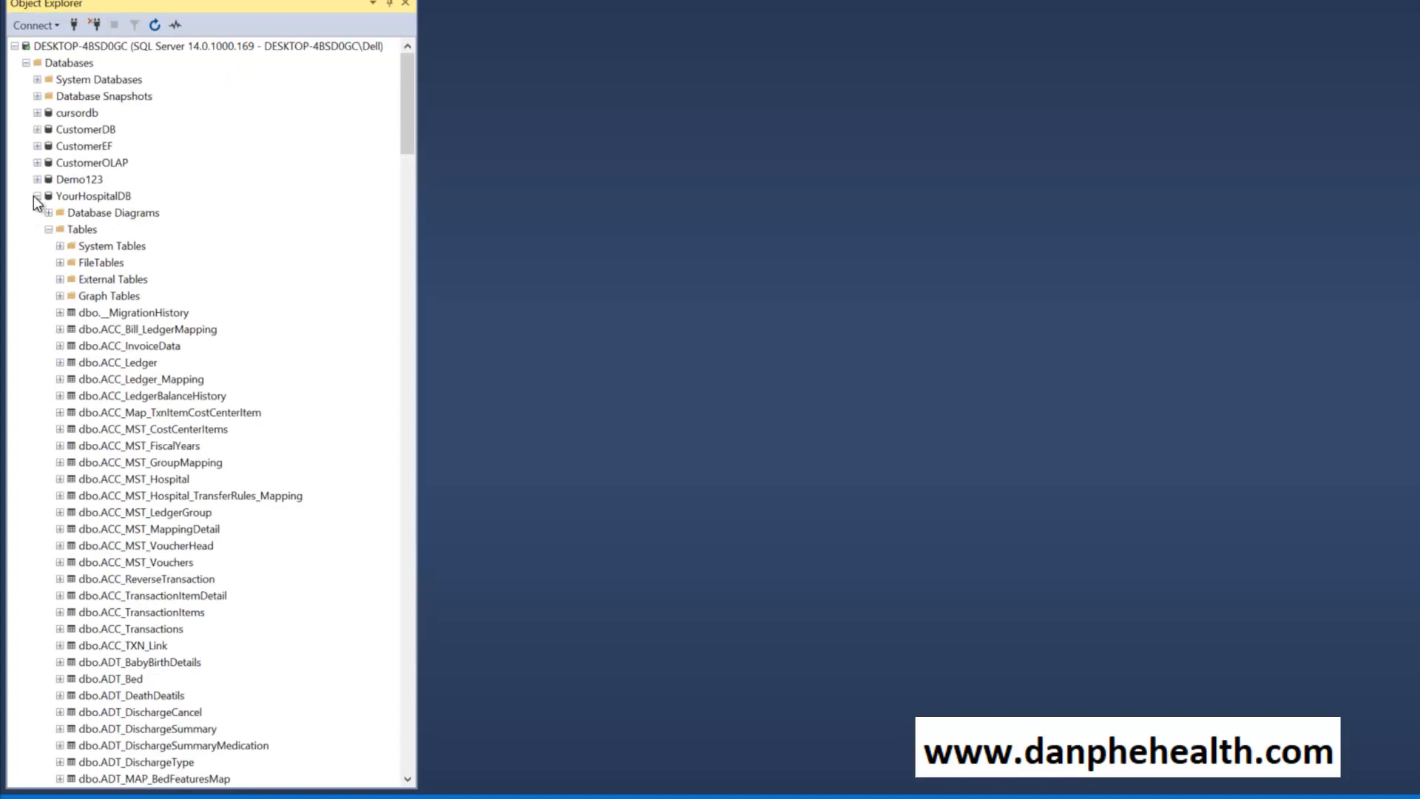
left_click(49, 228)
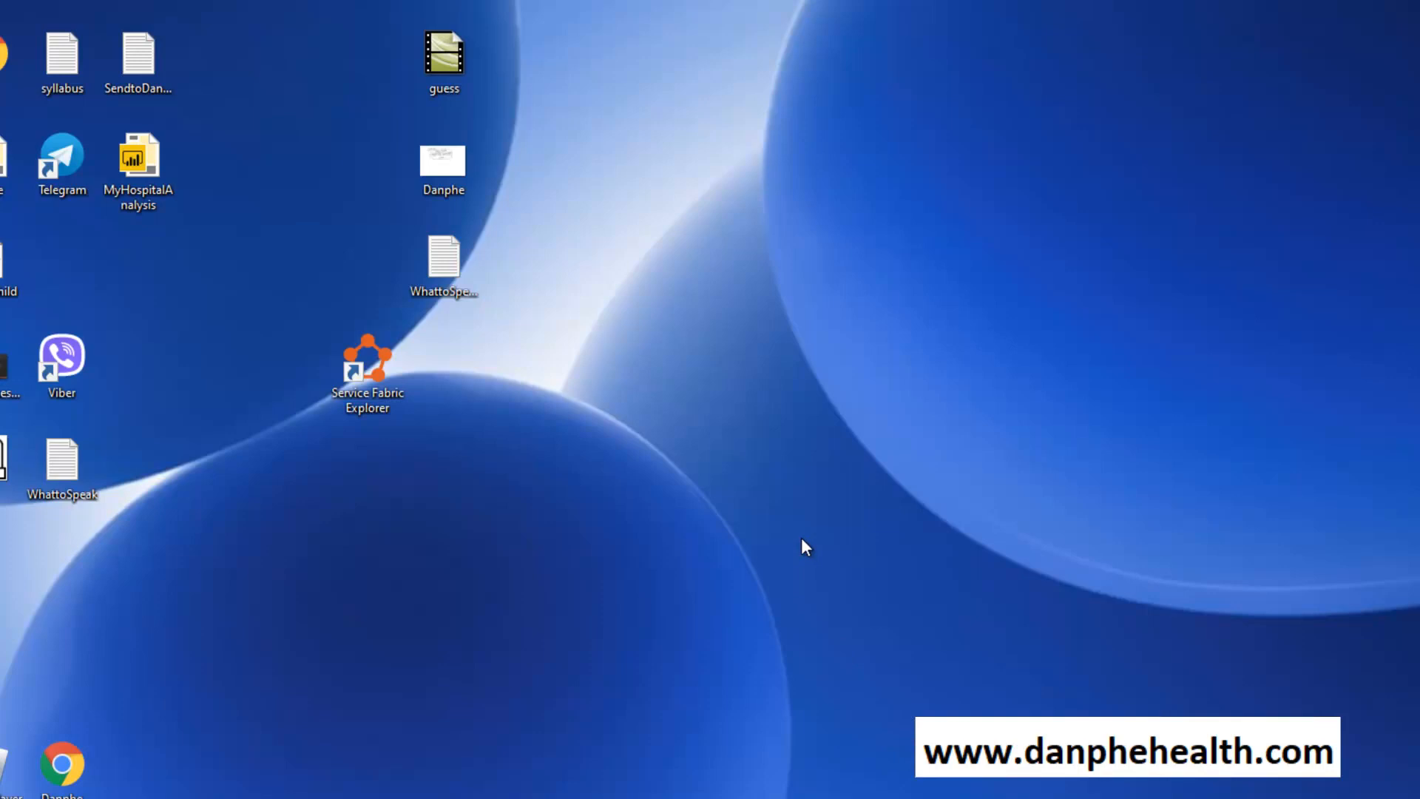
mouse_move(507, 510)
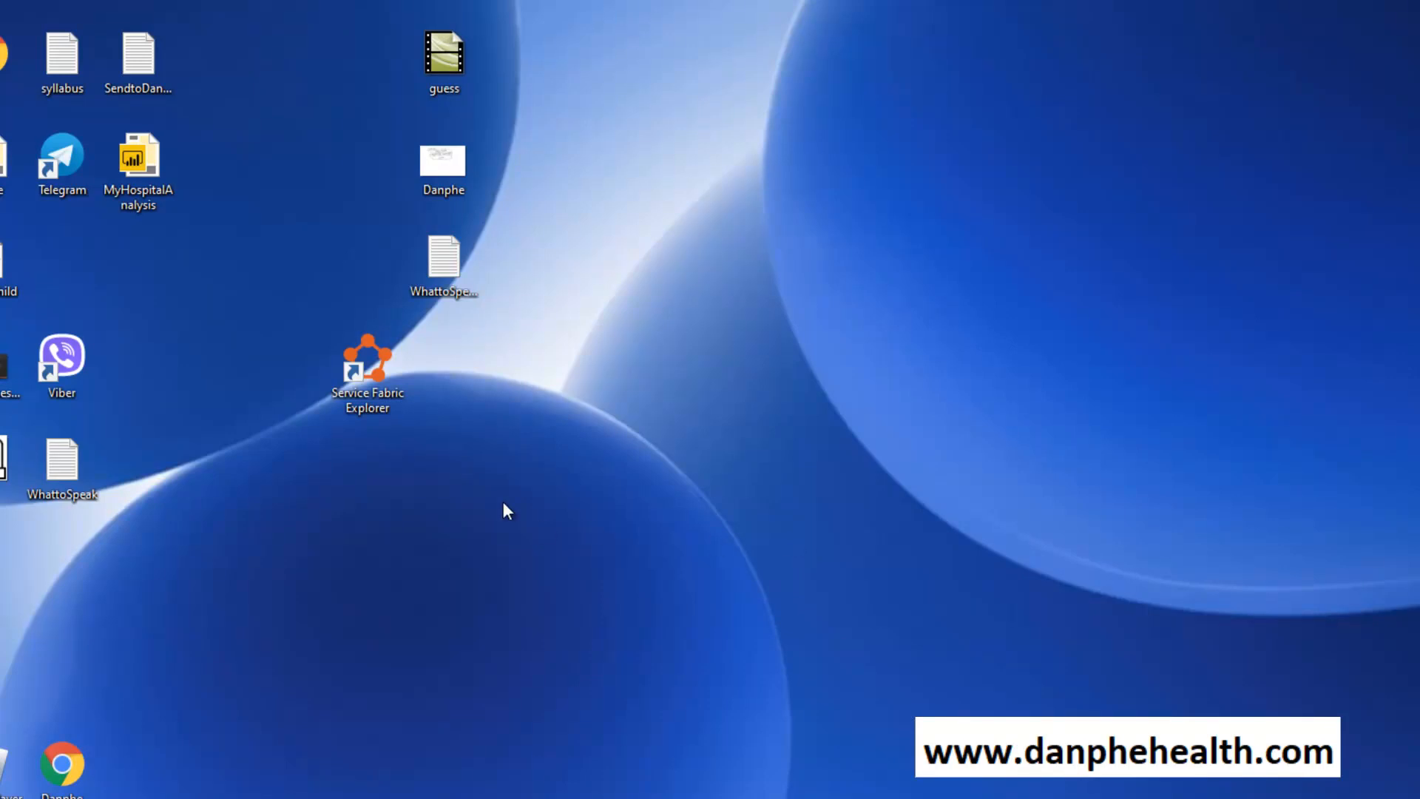
Move MyHospitalAnalysis.pbix to mid-desktop and launch it in Power BI Desktop.
left_click_drag(137, 159, 692, 244)
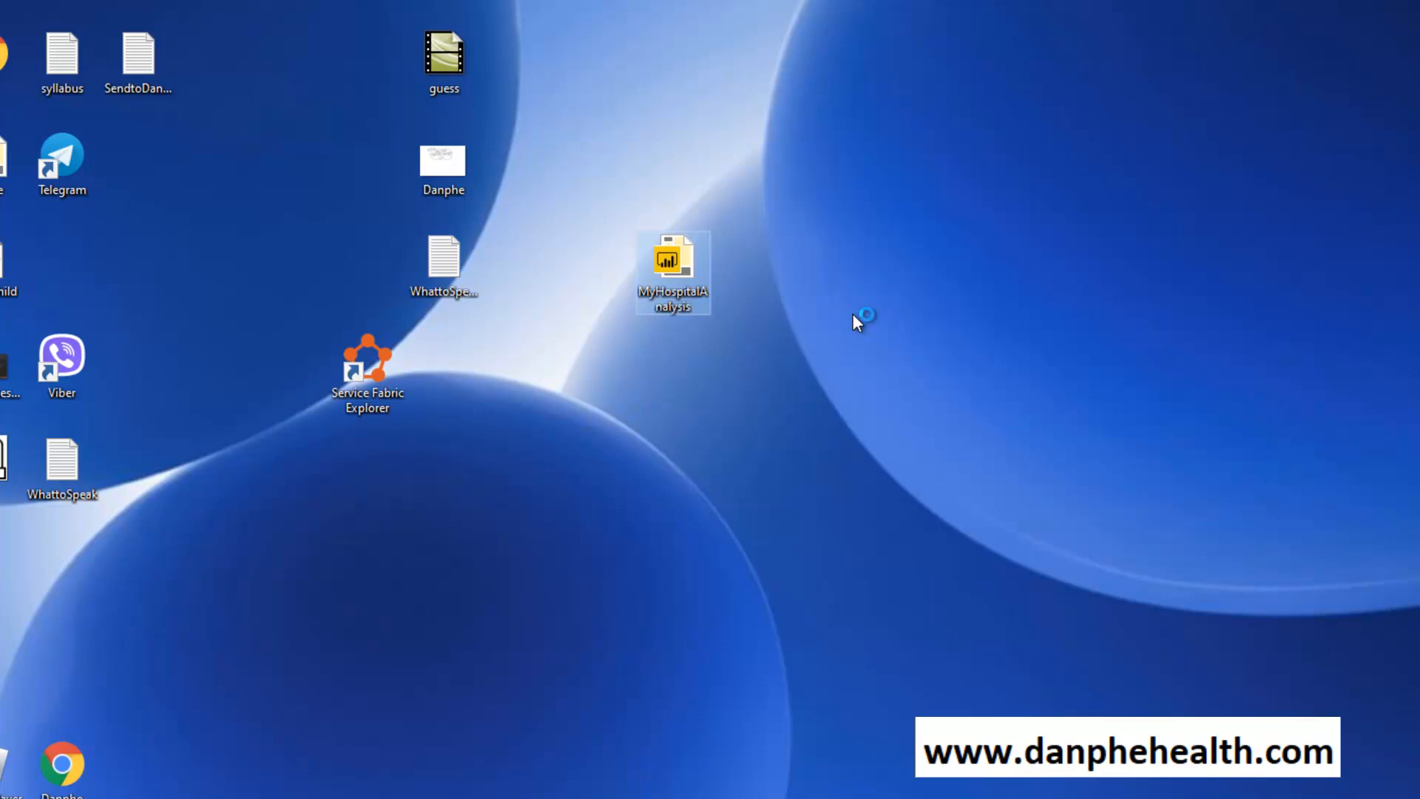
double_click(671, 271)
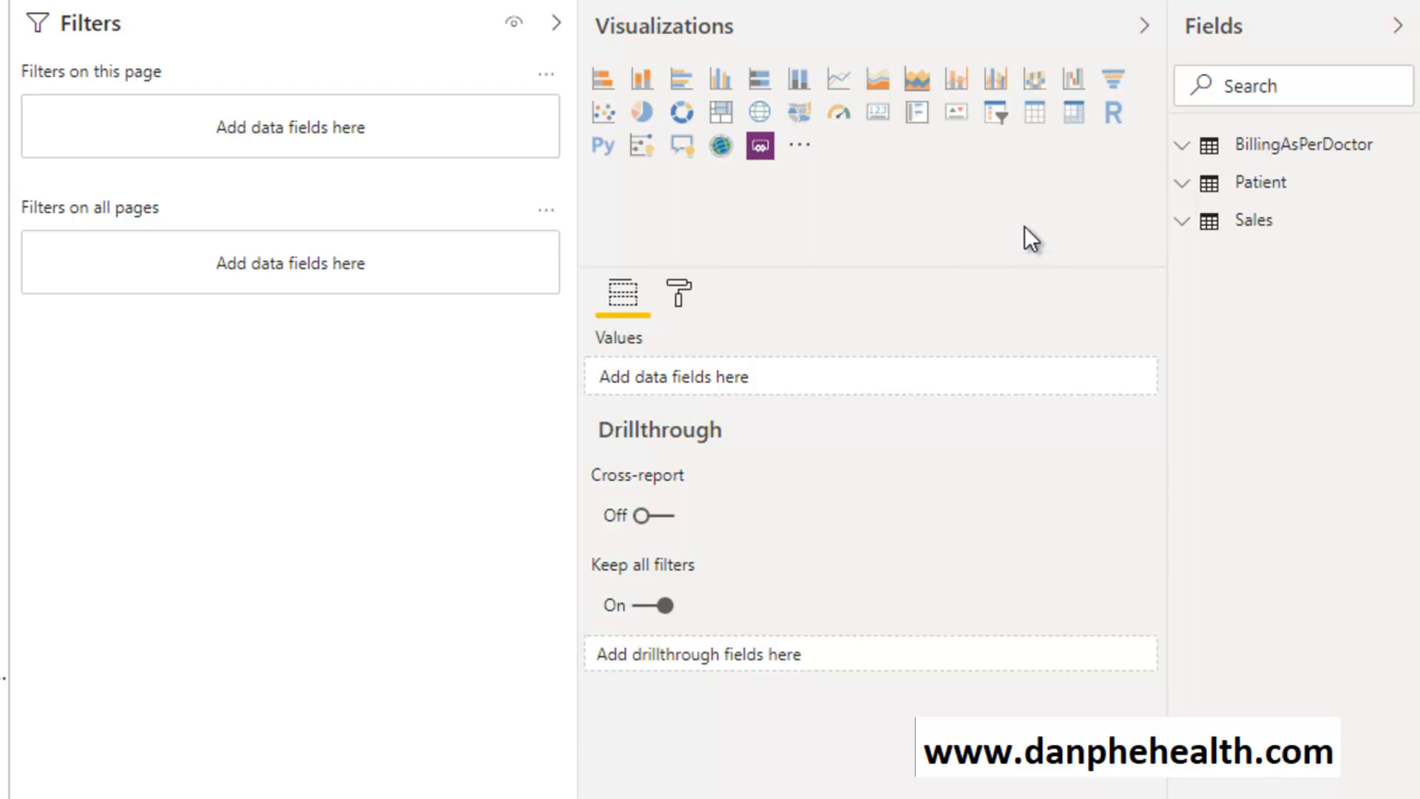
Review the fields of Sales, Patient and BillingAsPerDoctor, leaving only Sales expanded.
left_click(556, 24)
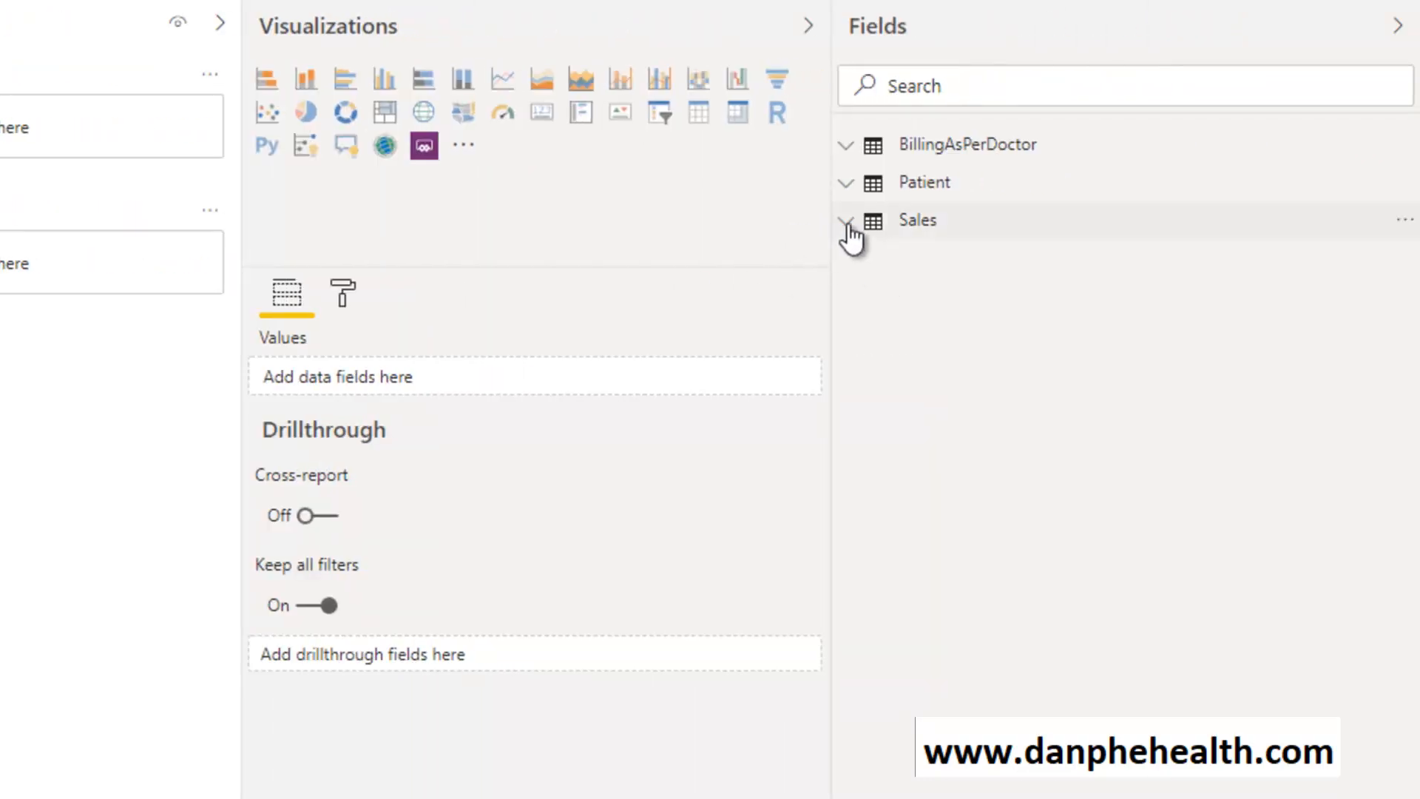
left_click(846, 218)
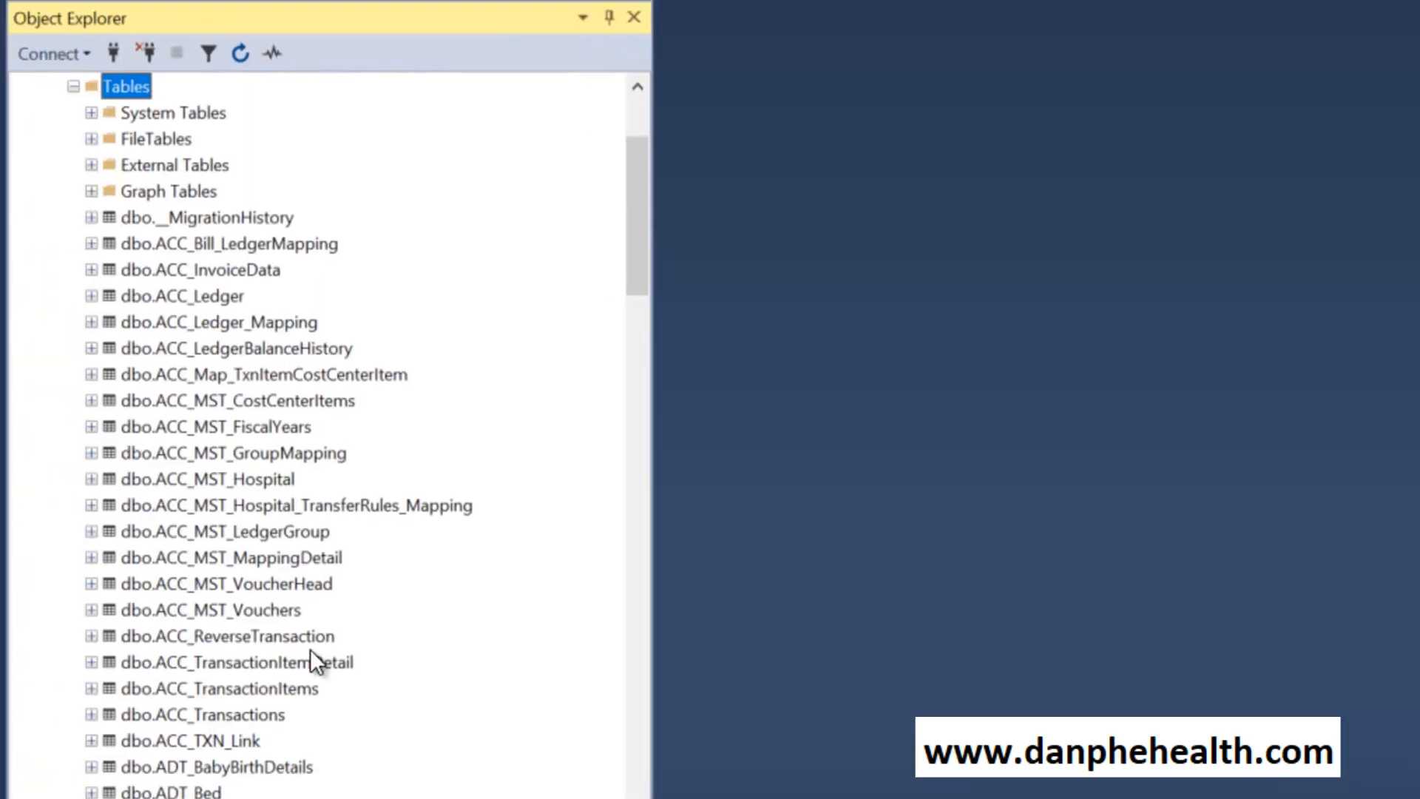
scroll("down", 3)
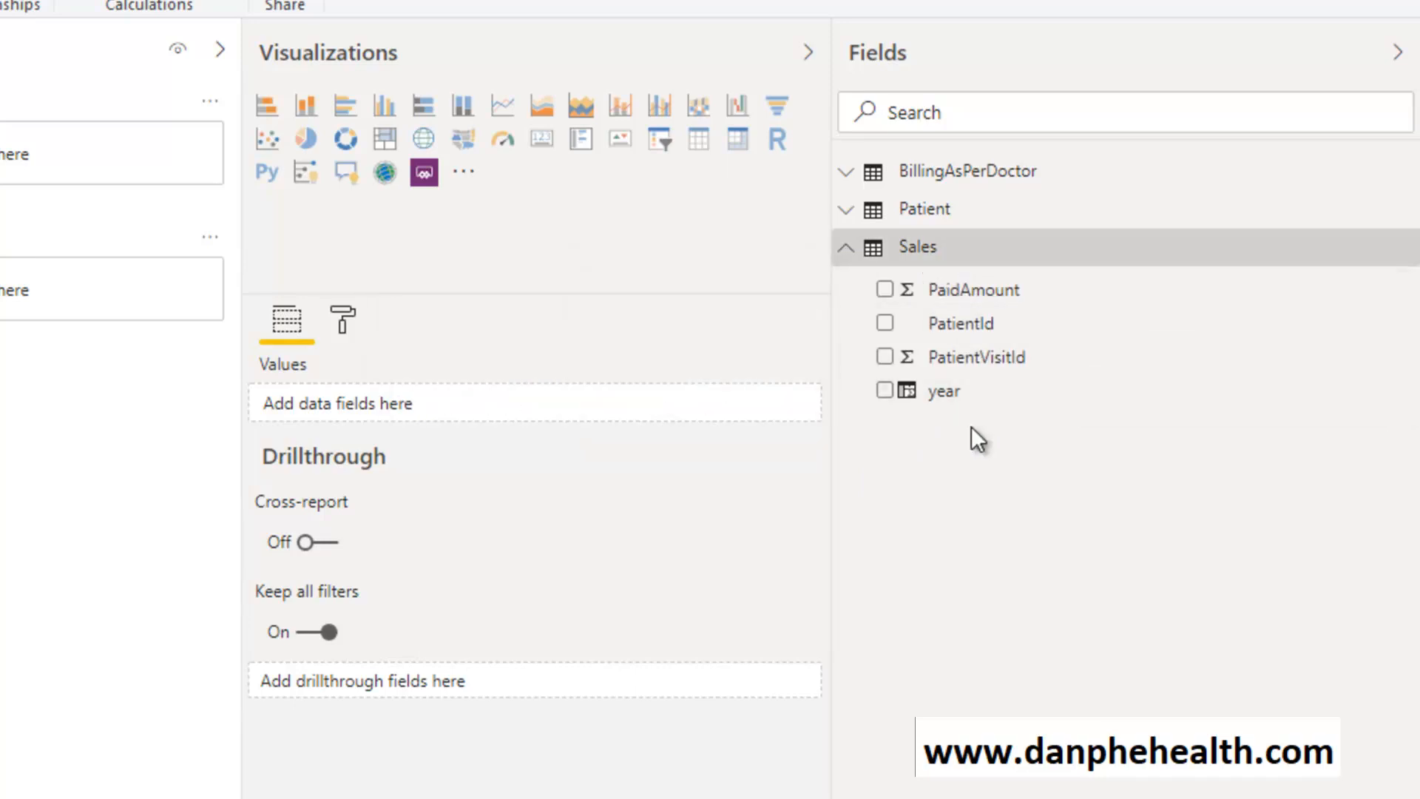
mouse_move(975, 352)
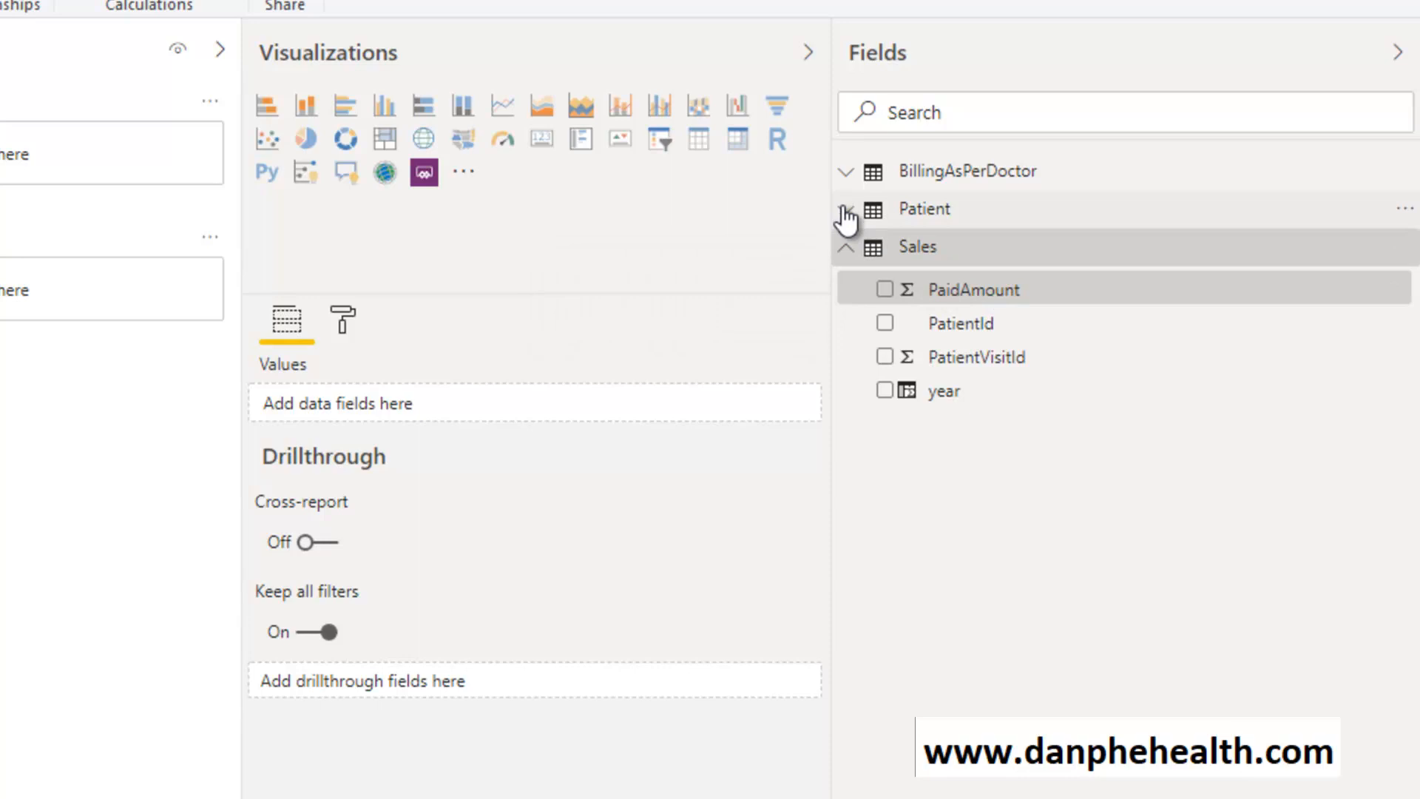
left_click(846, 209)
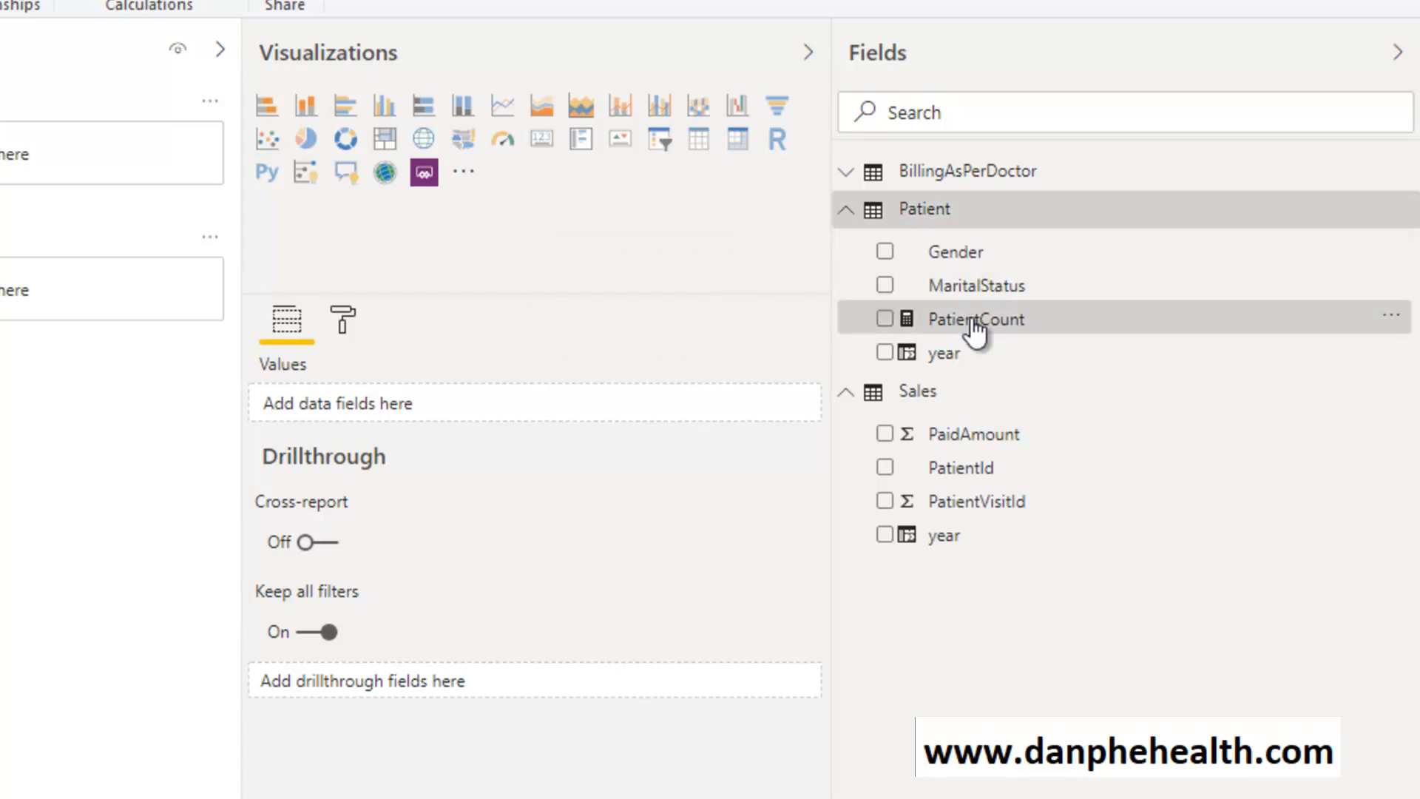
left_click(846, 171)
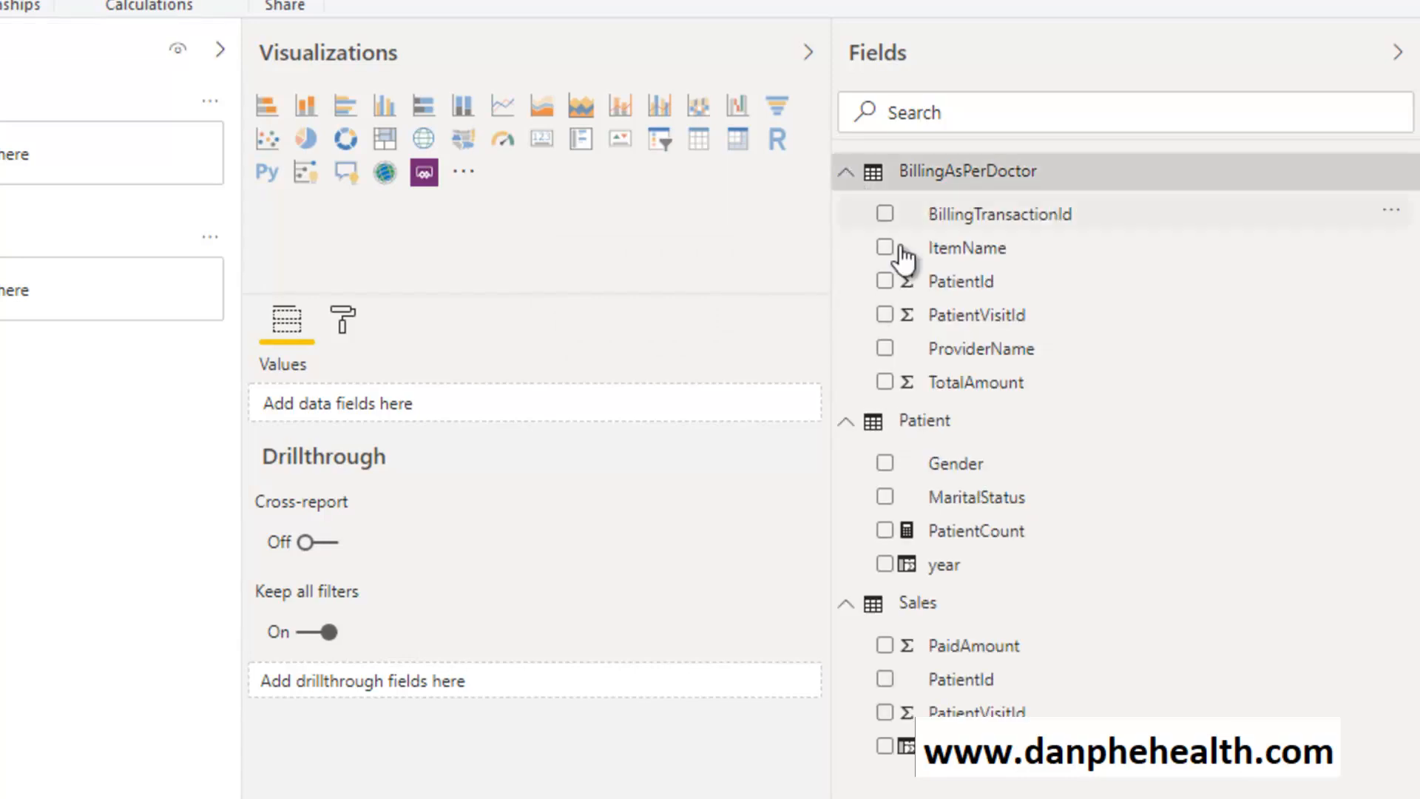
mouse_move(975, 382)
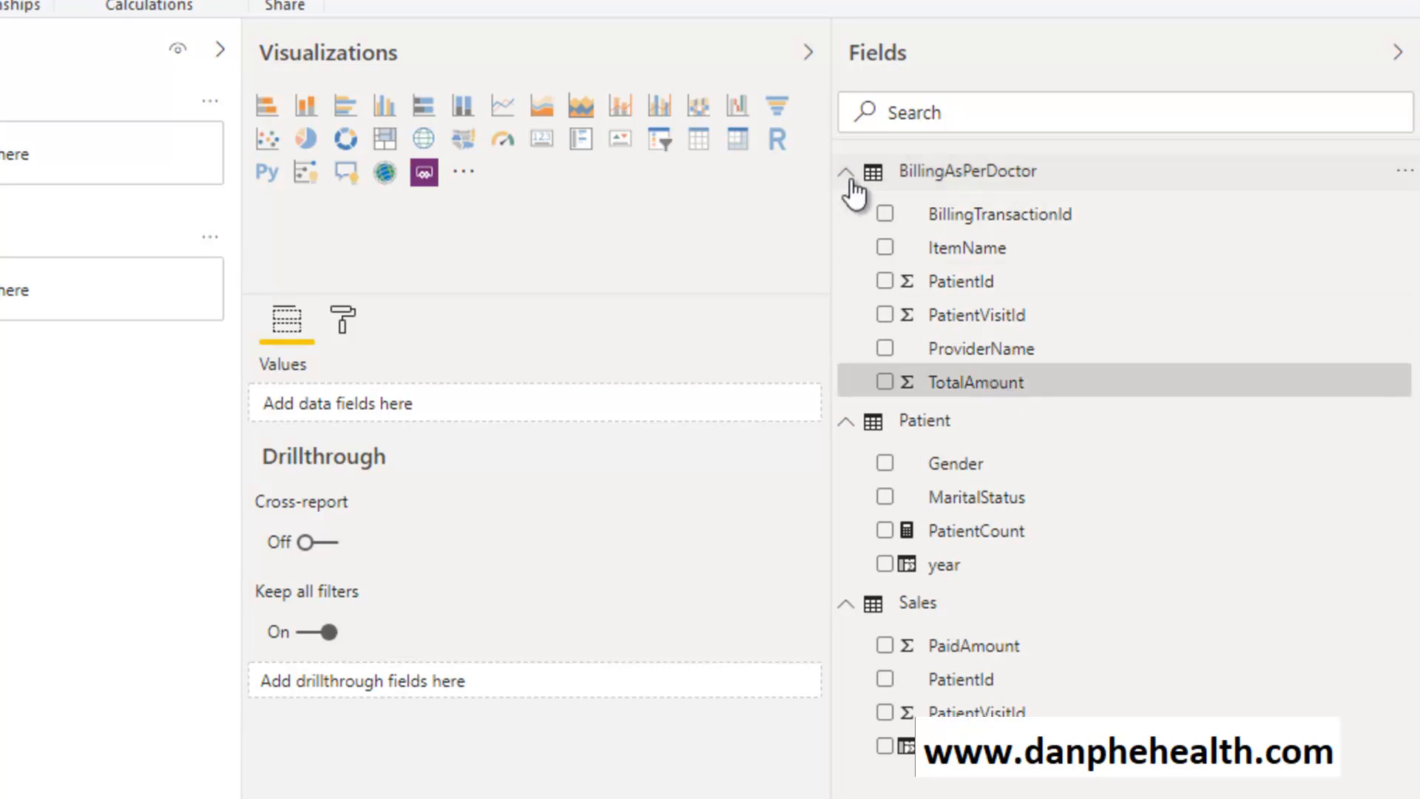
left_click(846, 171)
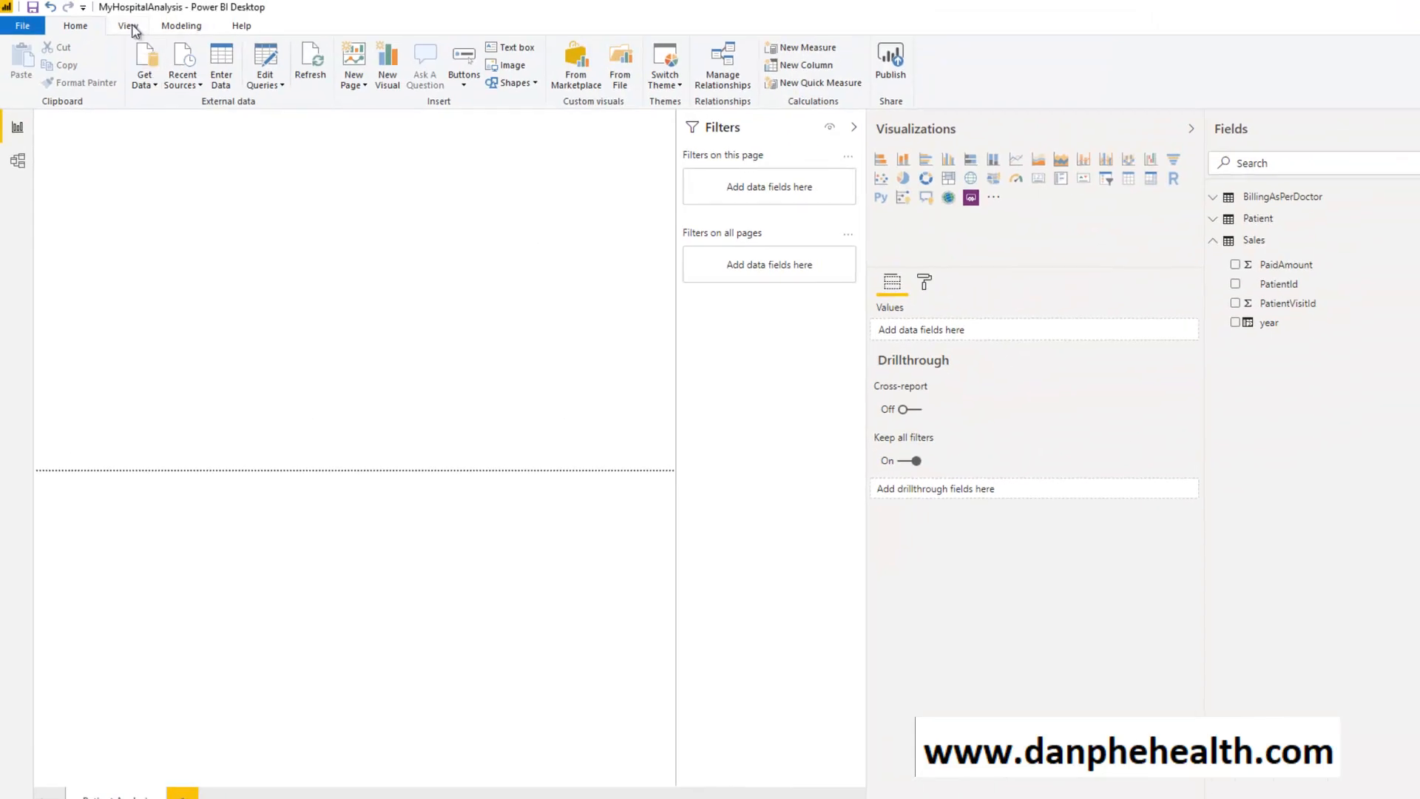
Show the page at Actual Size and add an empty card visual.
left_click(127, 25)
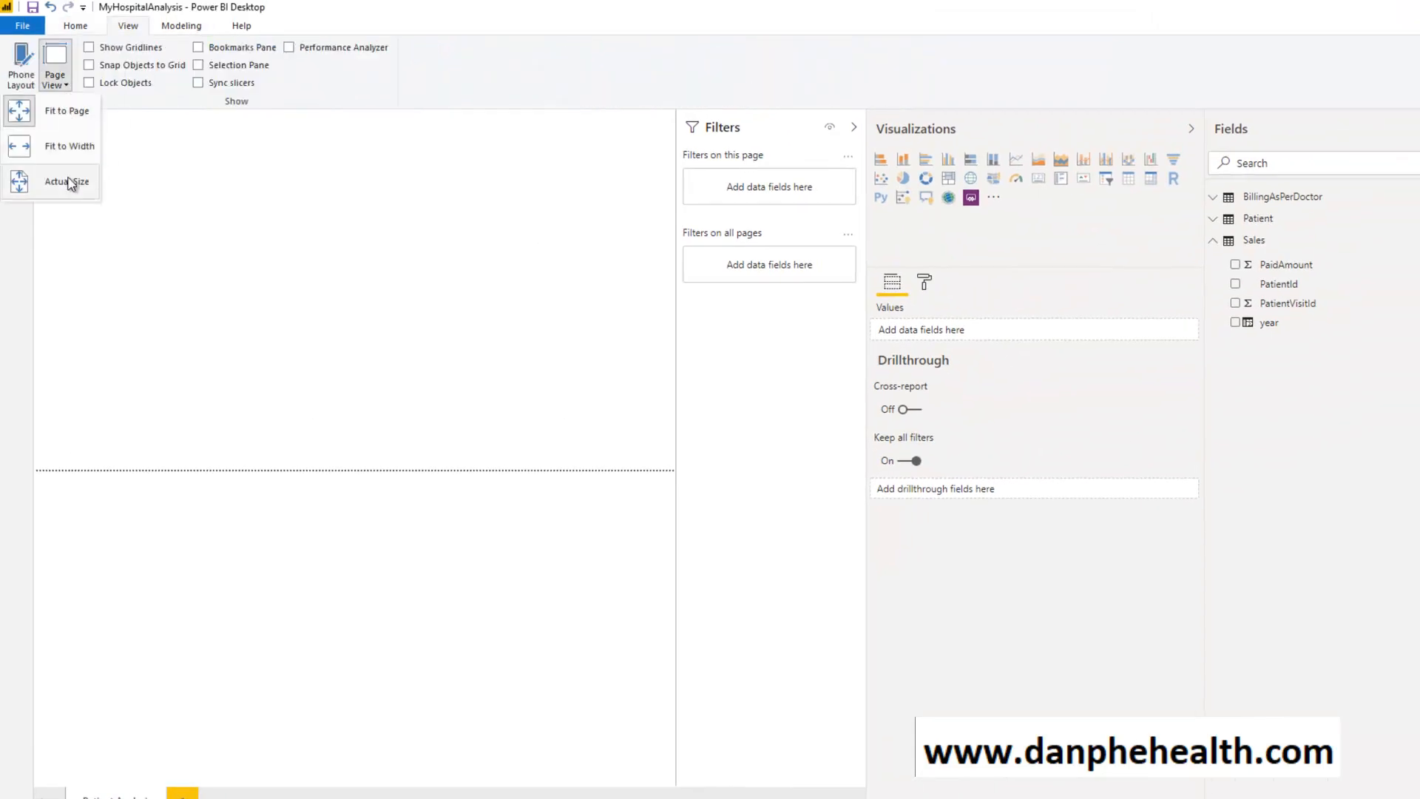
left_click(67, 181)
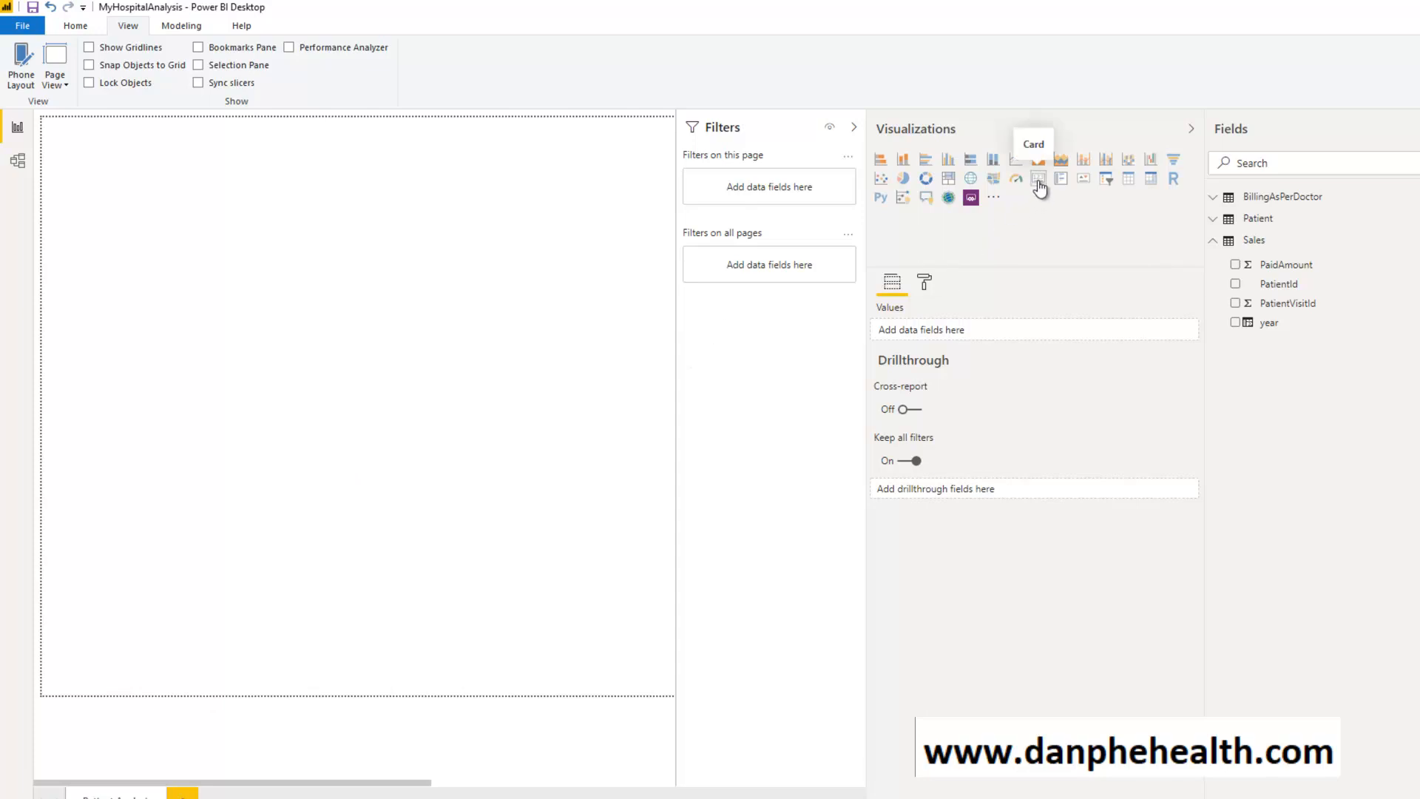
left_click(1038, 179)
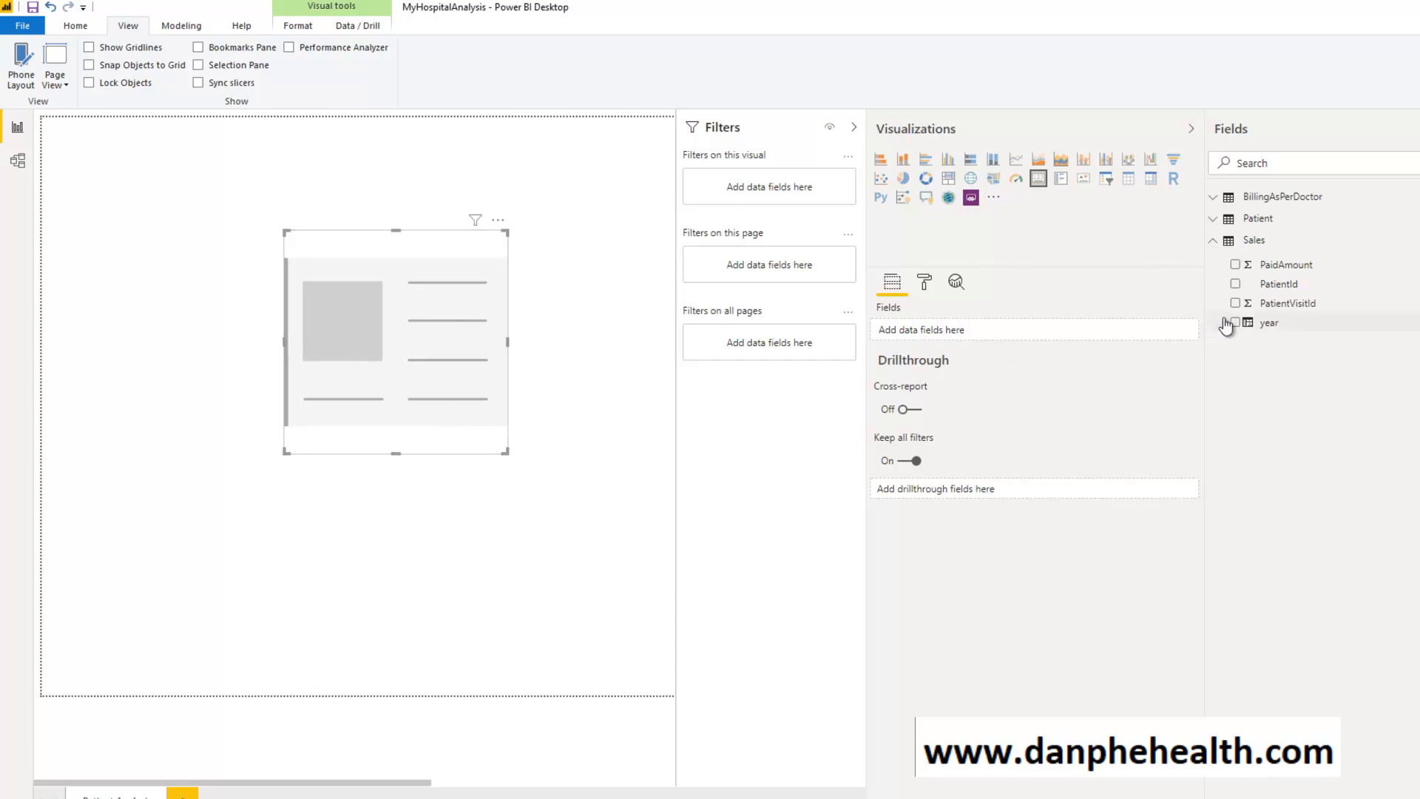
Put Patient PatientCount on the card (55K) and add an empty column chart.
left_click(1258, 219)
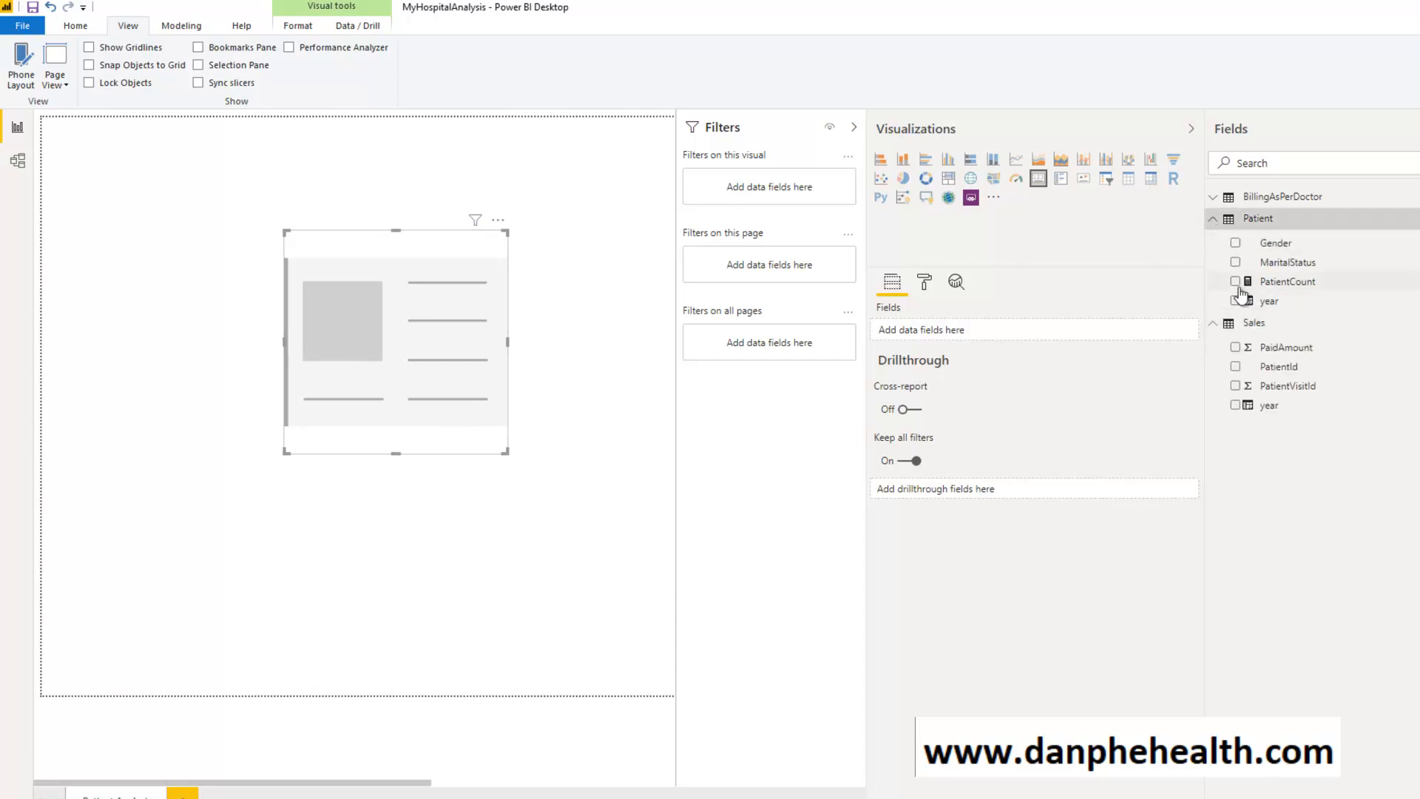
left_click(1235, 281)
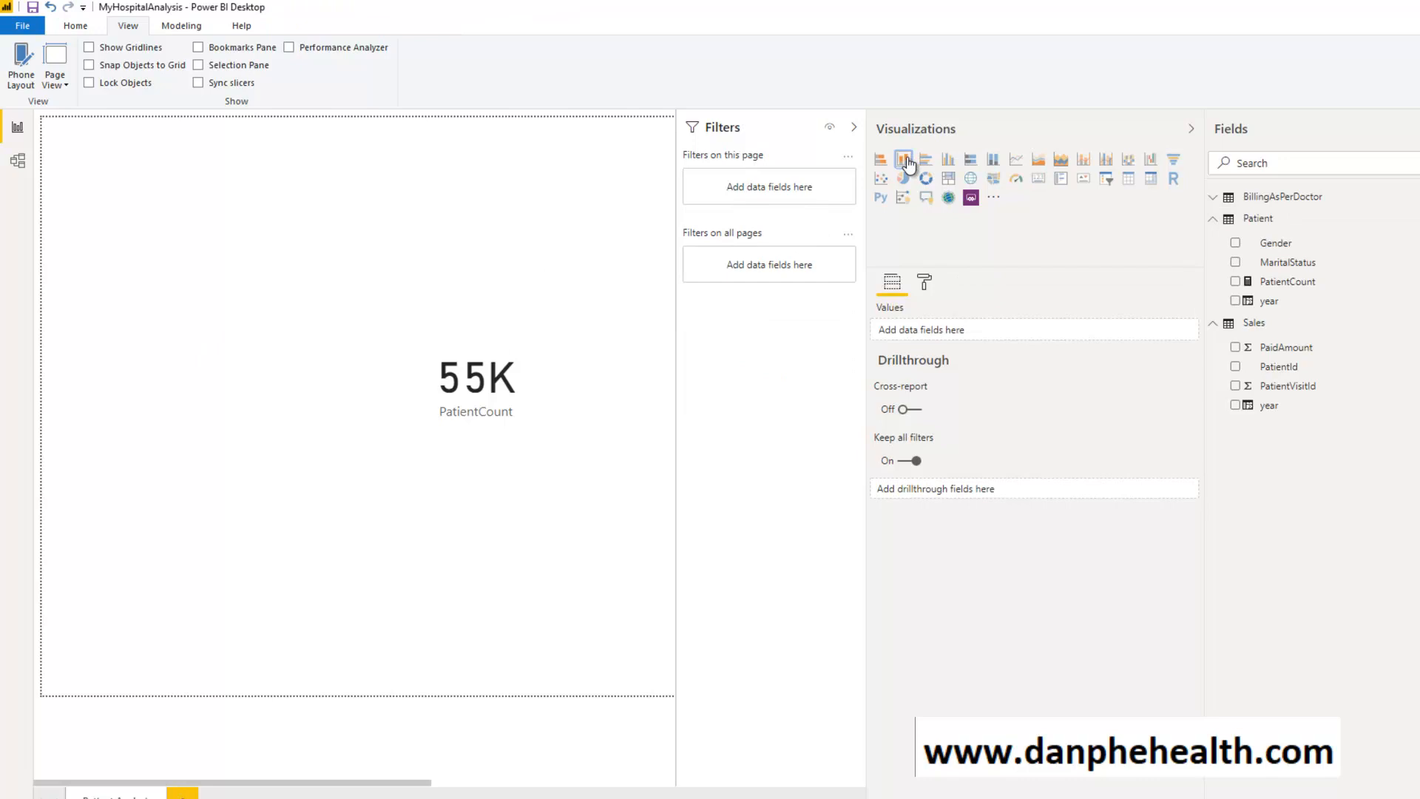
left_click(902, 160)
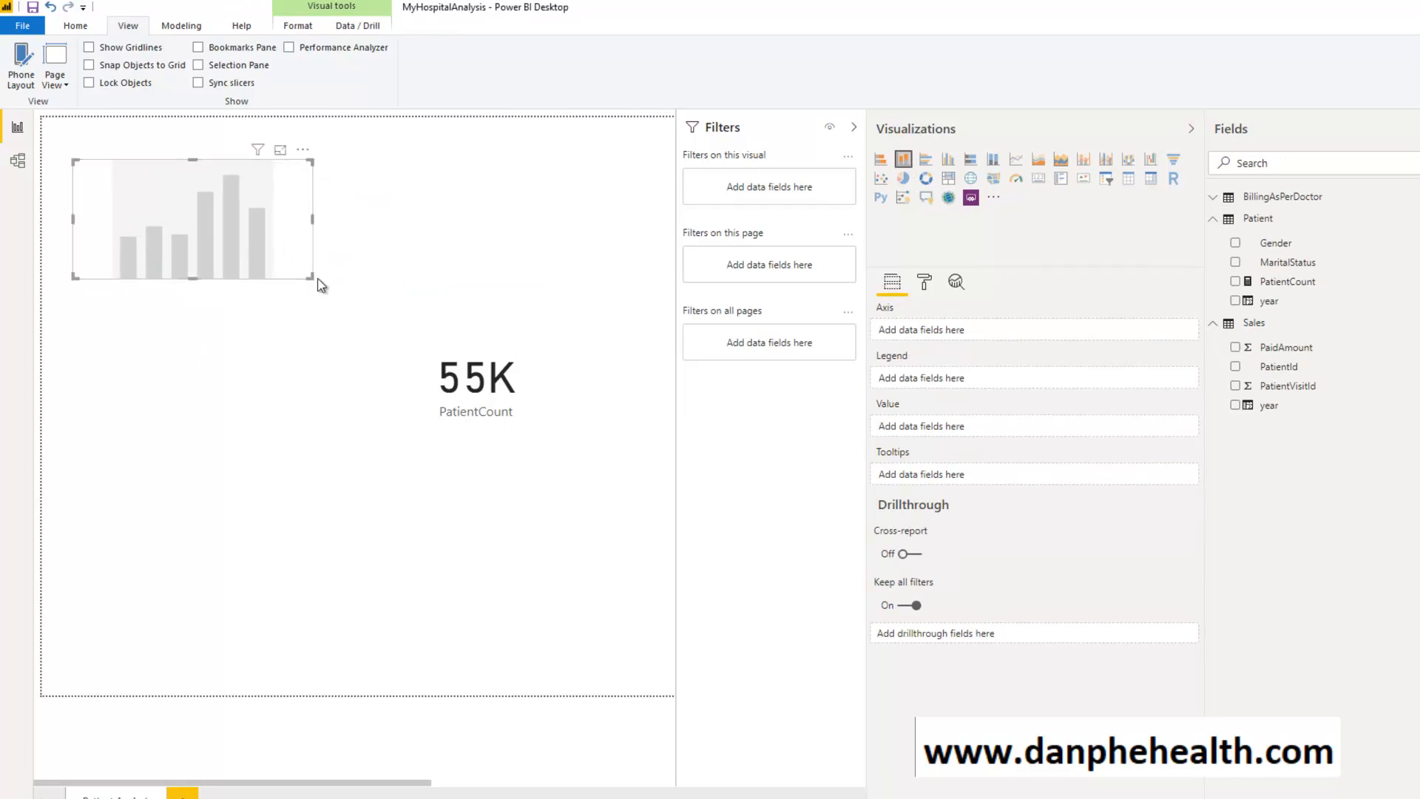
Enlarge the PatientCount by year chart beside the card and add a new report page.
left_click_drag(315, 282, 367, 405)
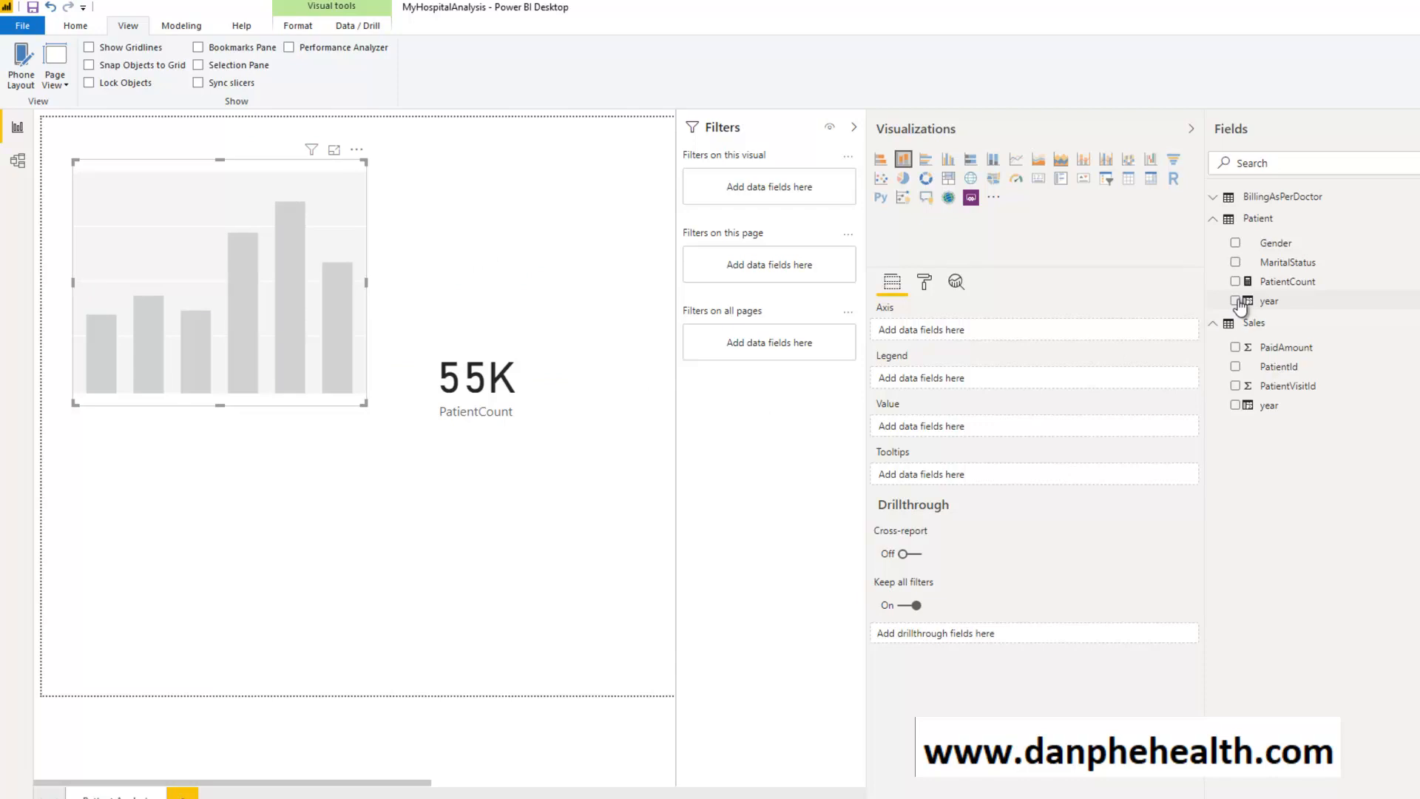
left_click(1236, 300)
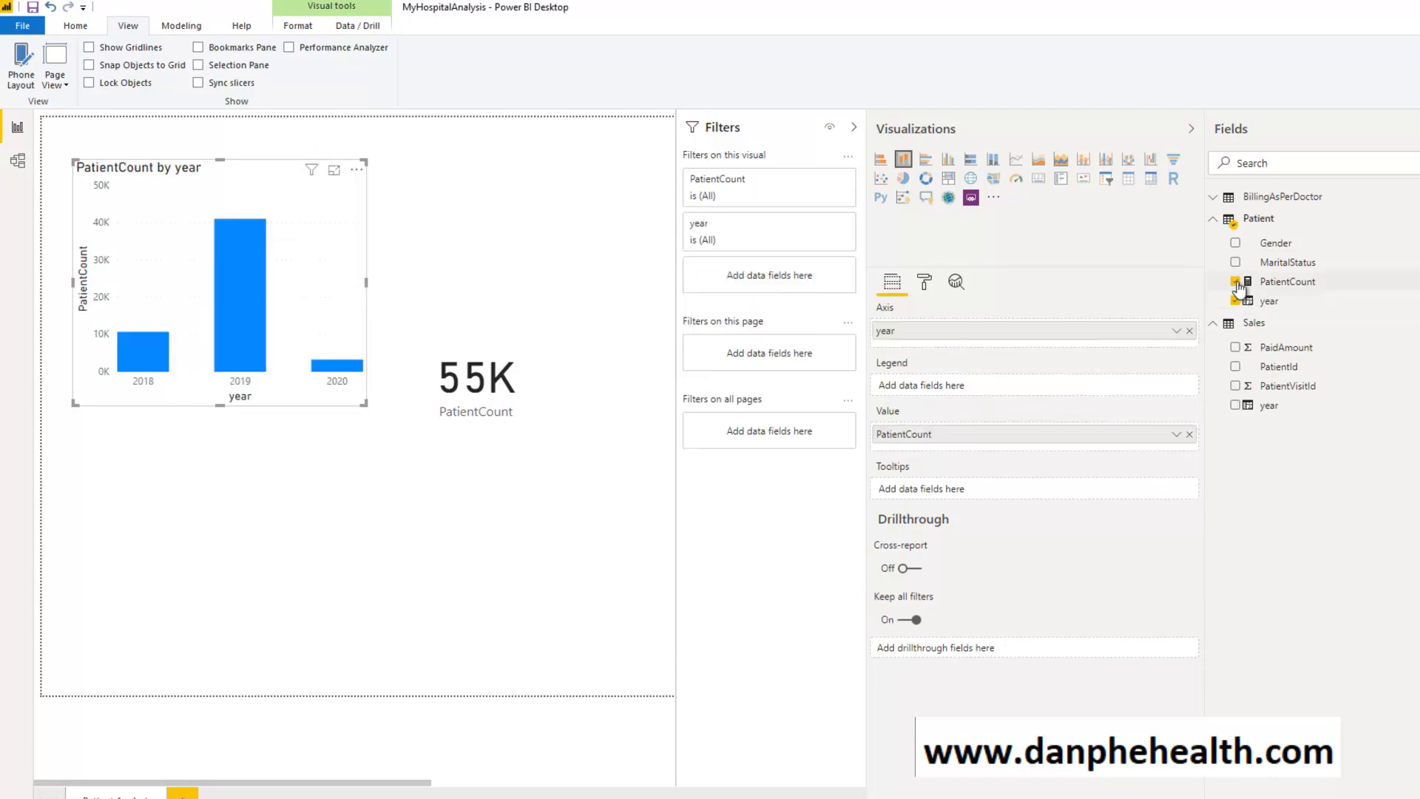
left_click(496, 299)
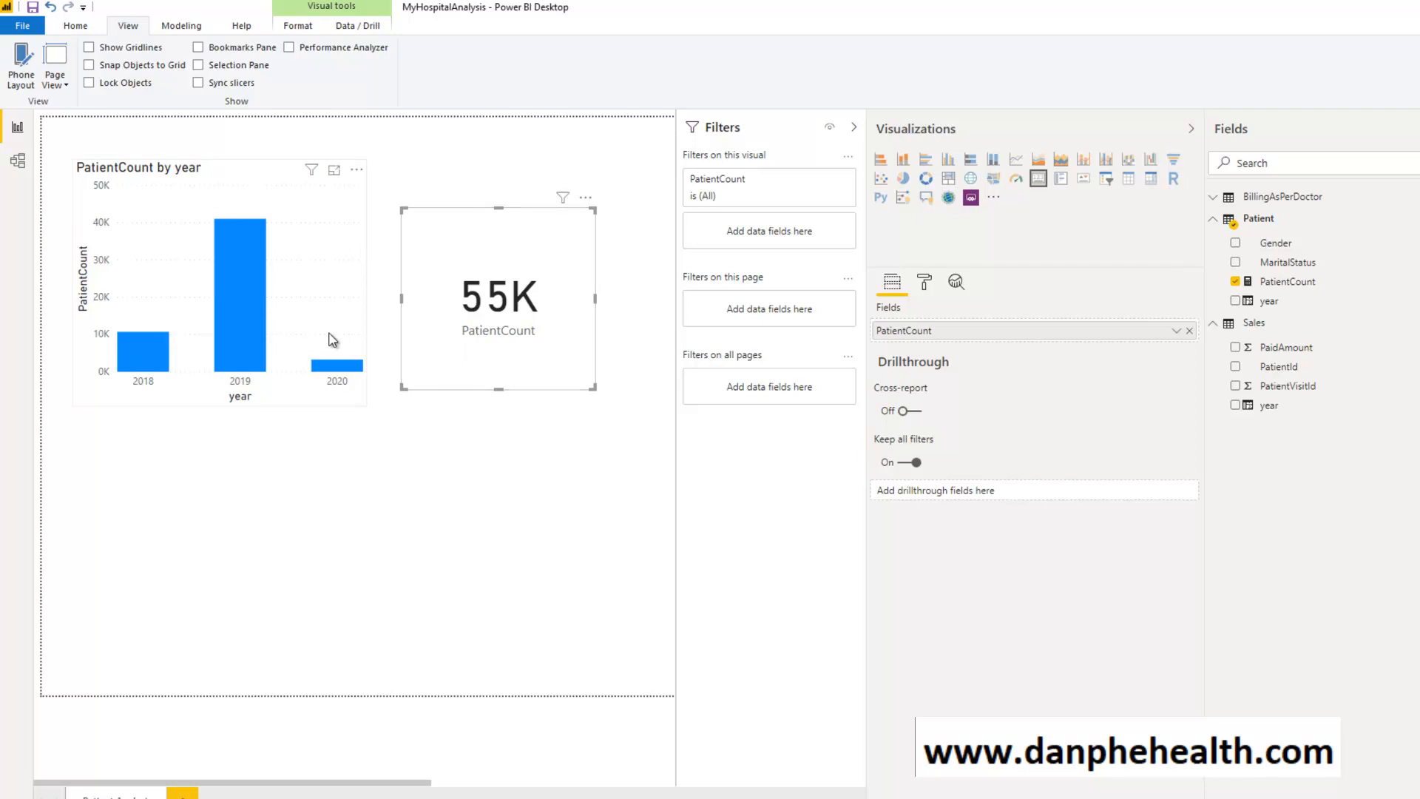
left_click(1234, 300)
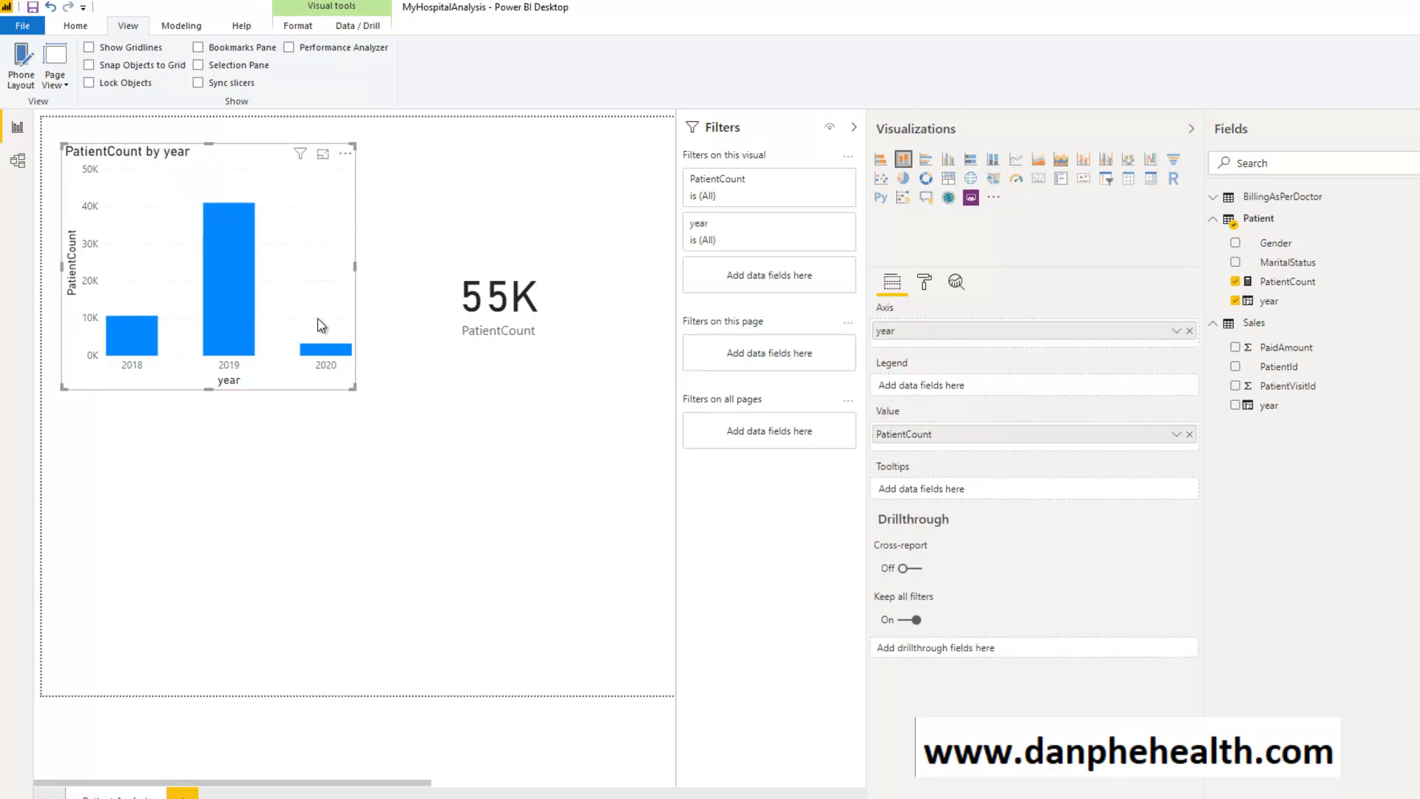
mouse_move(469, 517)
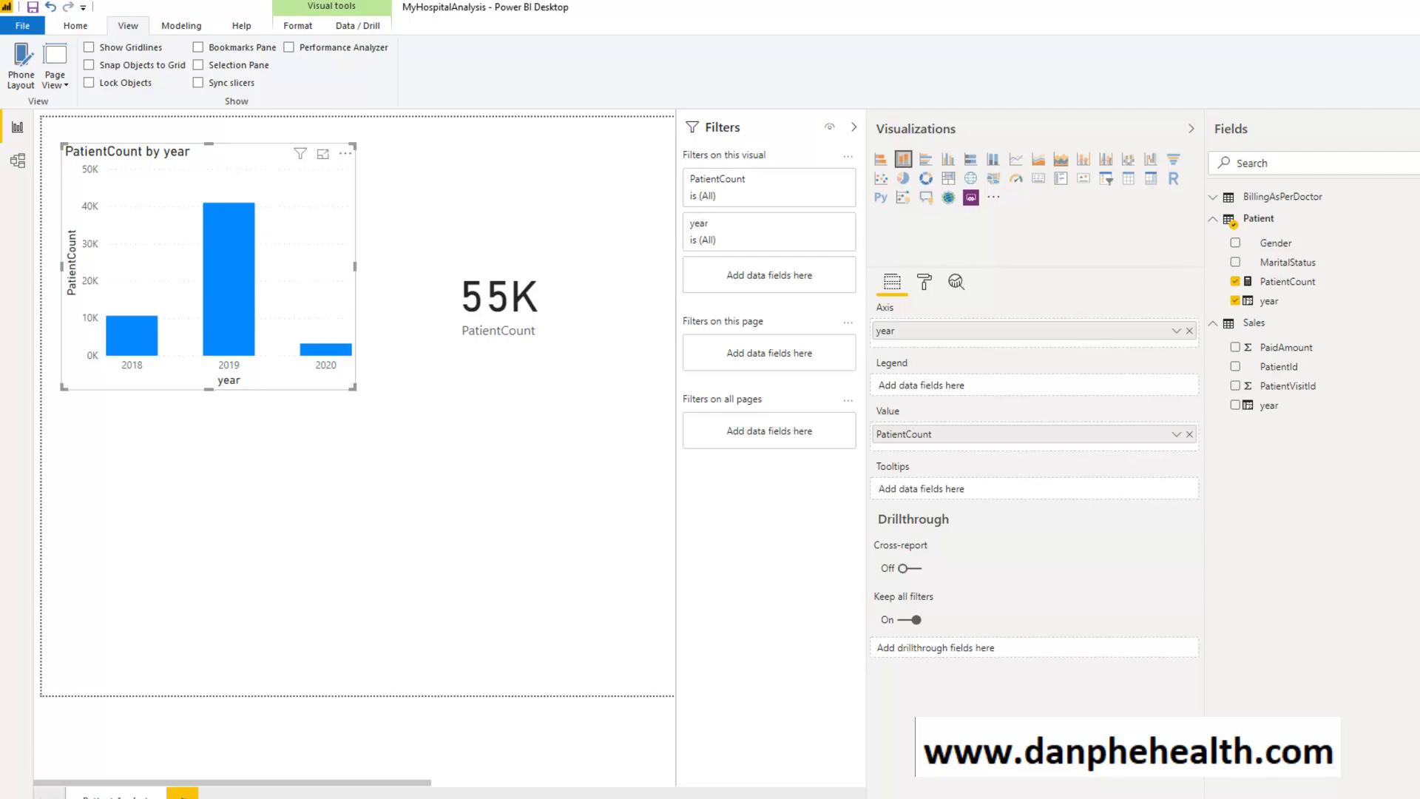
left_click(332, 690)
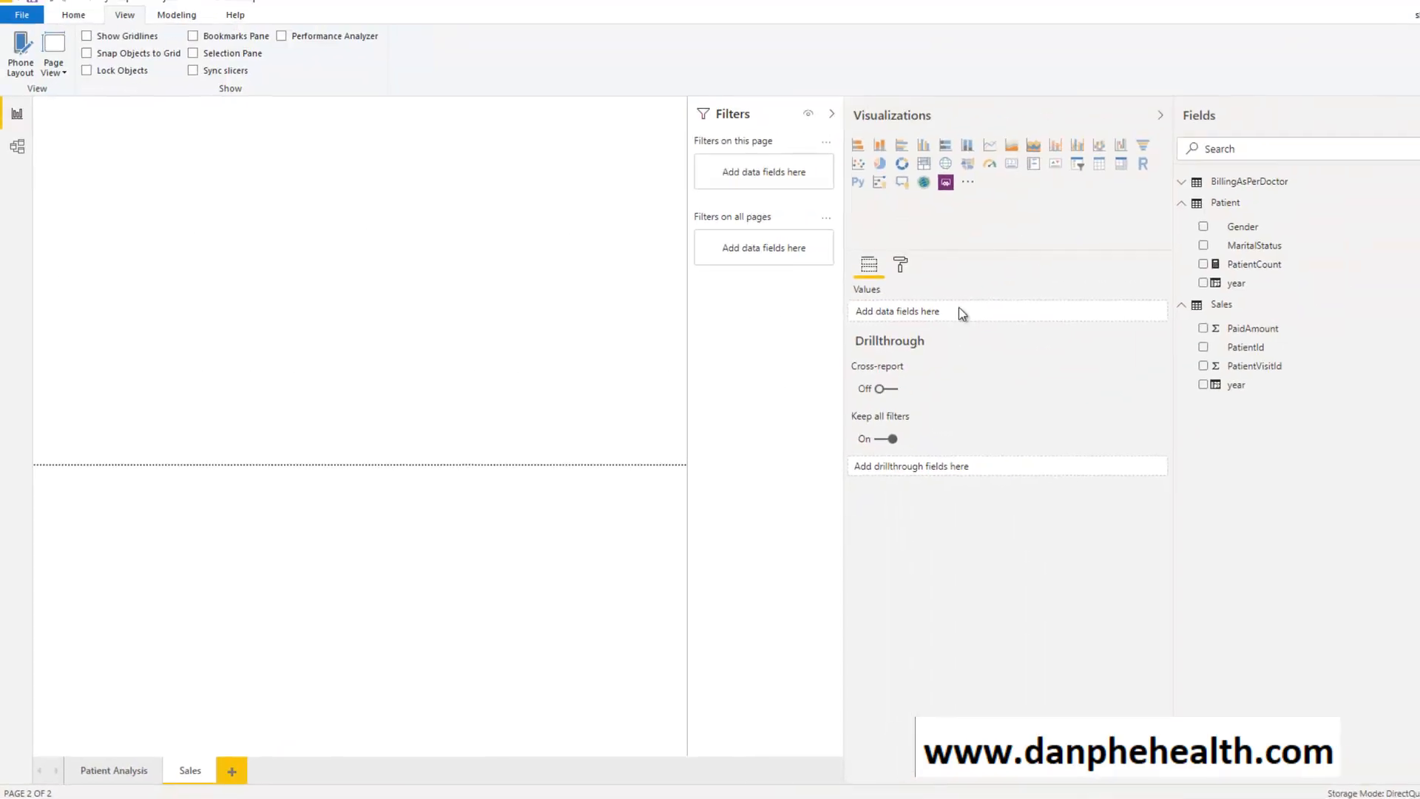
Add a card showing total Sales PaidAmount (552.37M) and shift it right.
left_click(1010, 164)
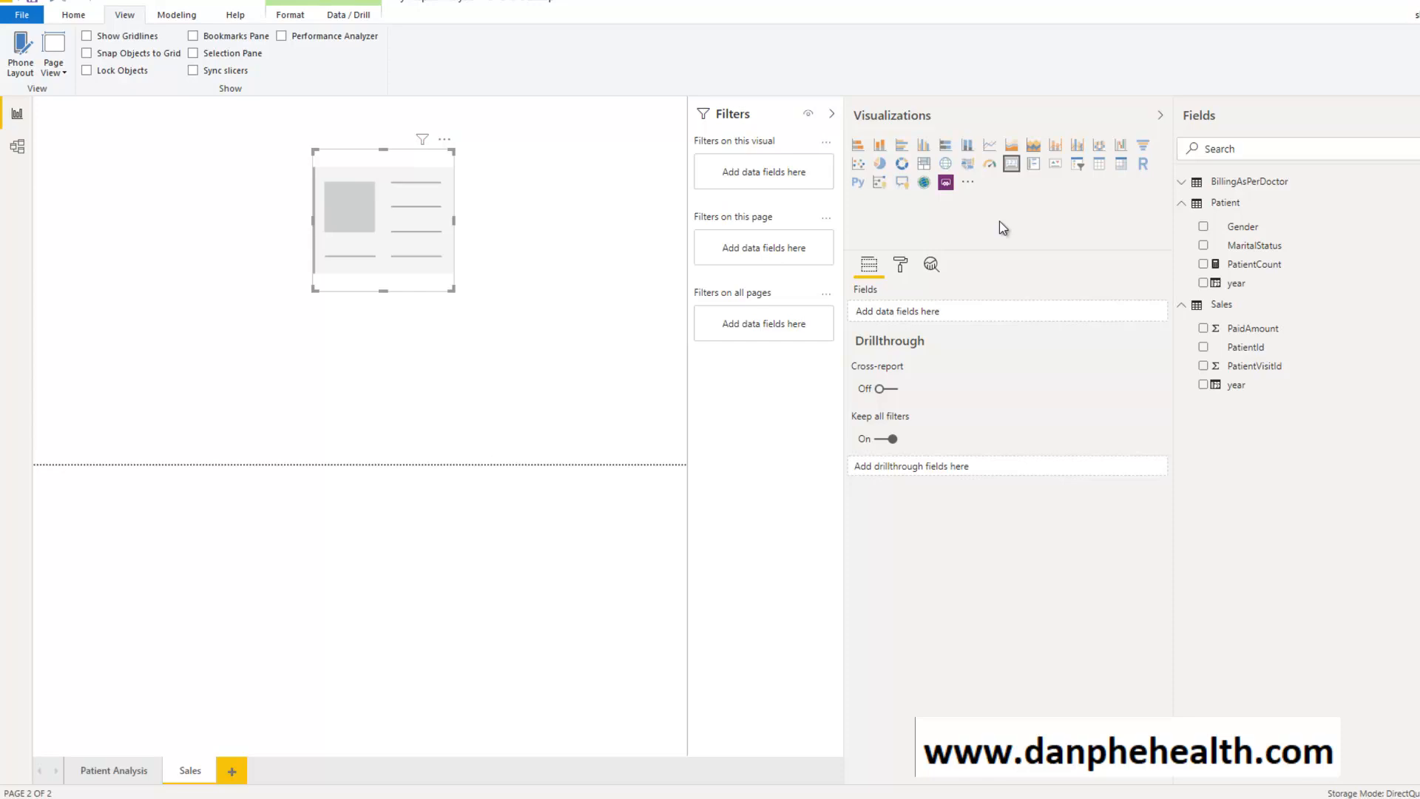
mouse_move(793, 256)
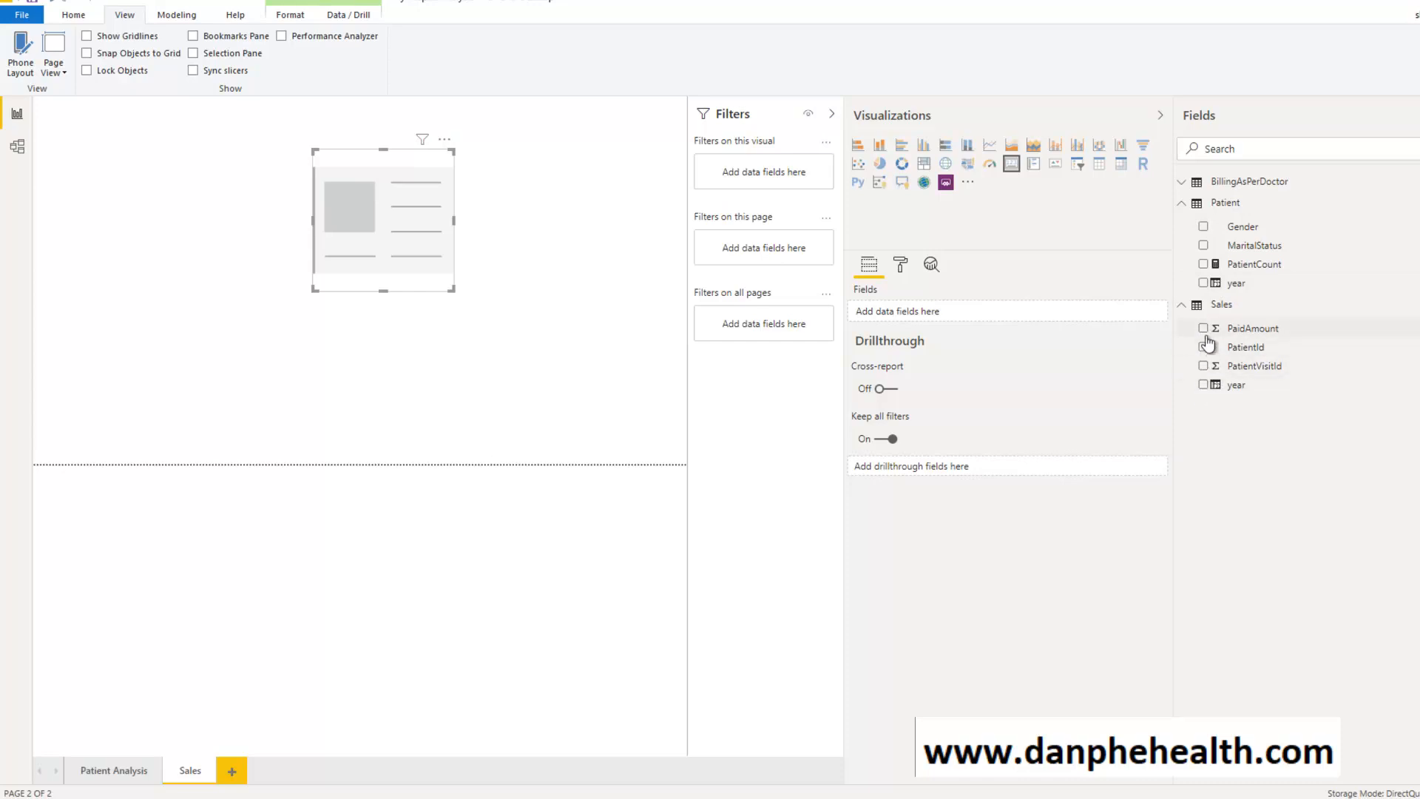
left_click(1204, 328)
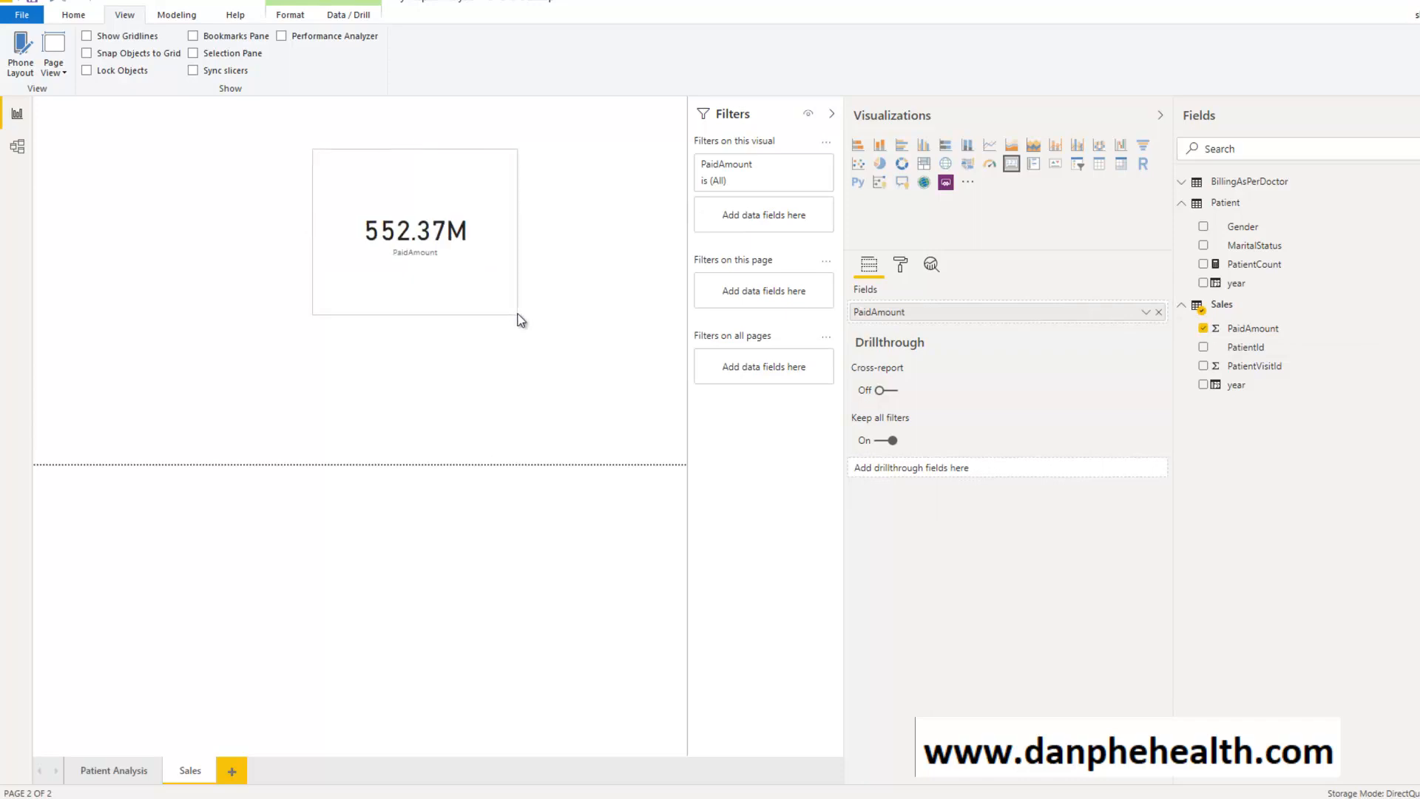
left_click_drag(414, 230, 463, 235)
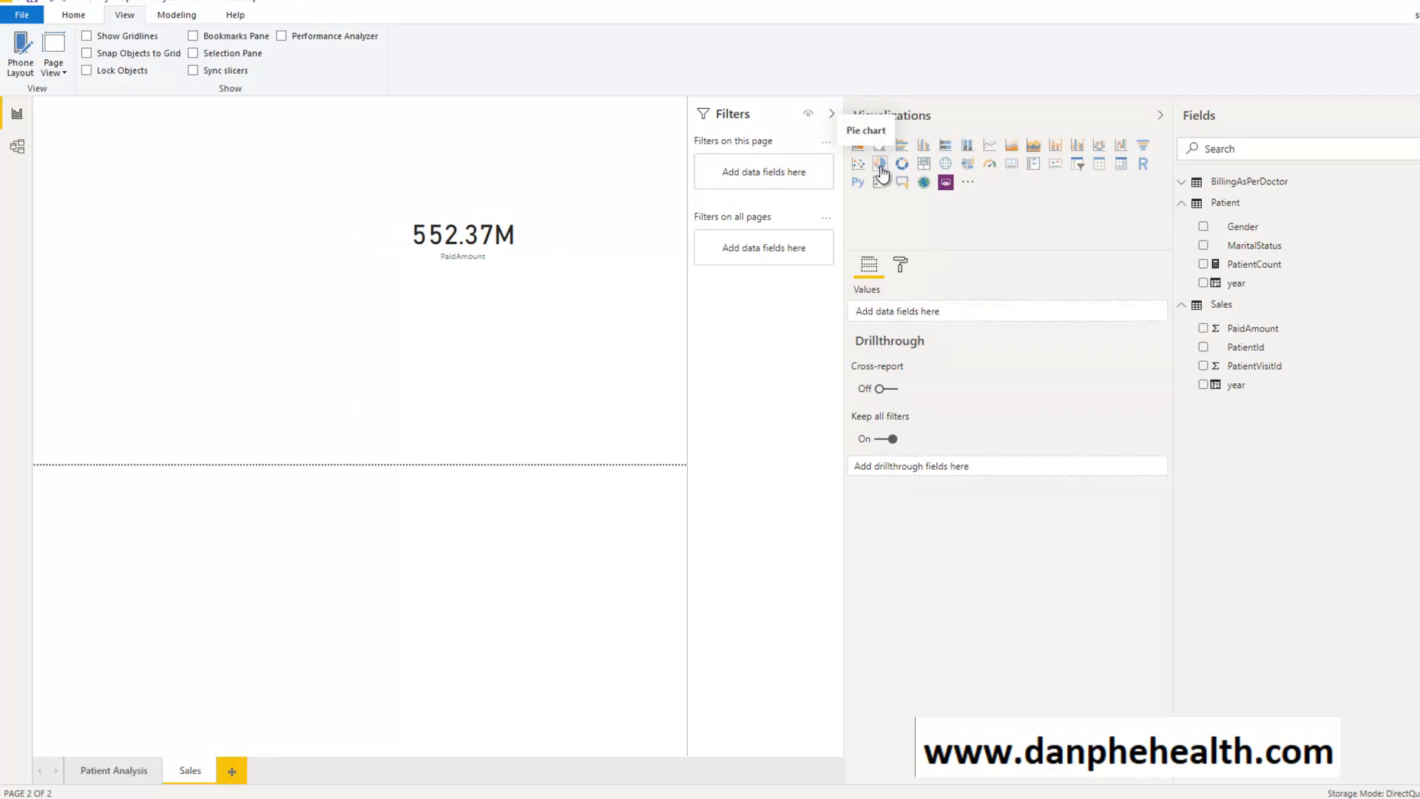
Add a pie chart at top left, sized larger, charting Sales PaidAmount by year.
left_click(879, 164)
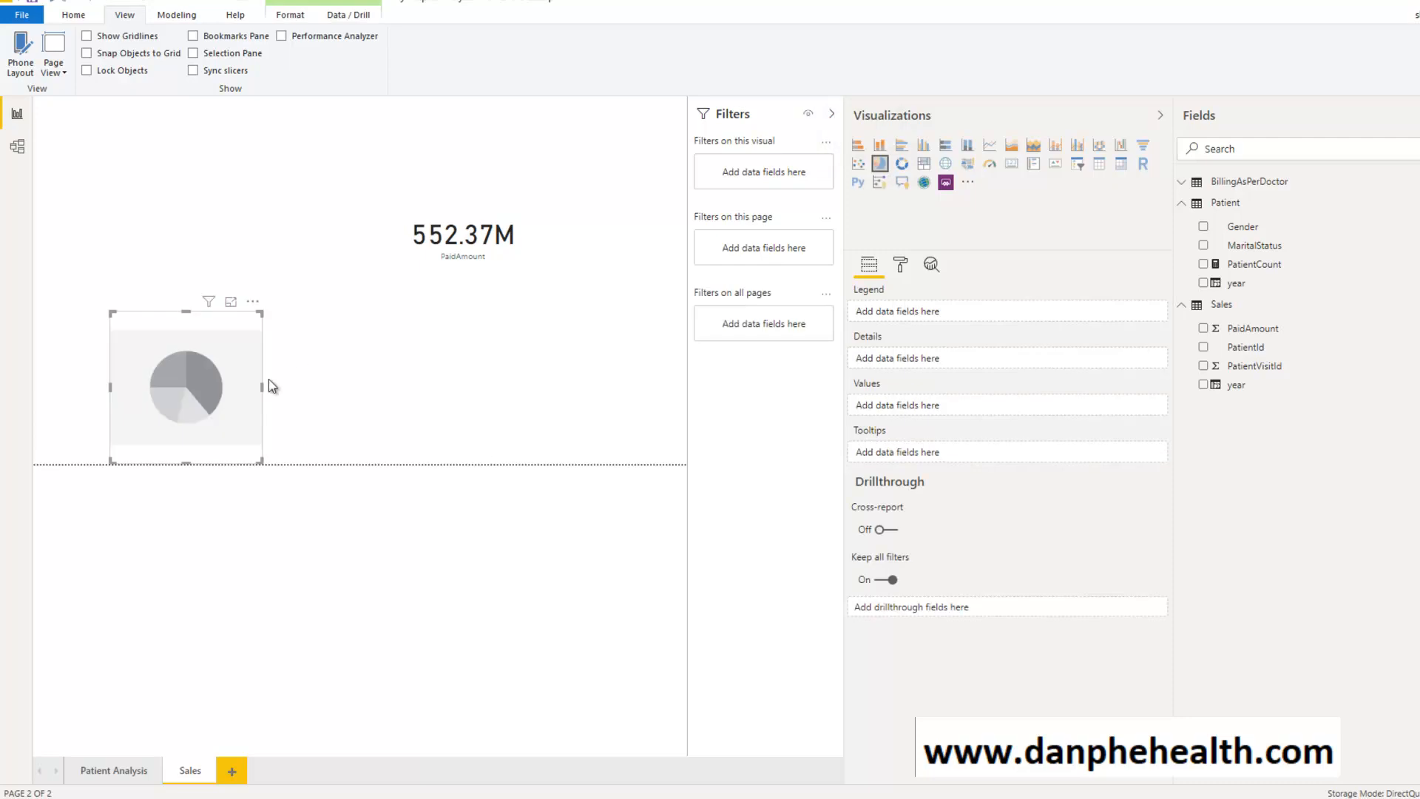
left_click_drag(186, 386, 144, 241)
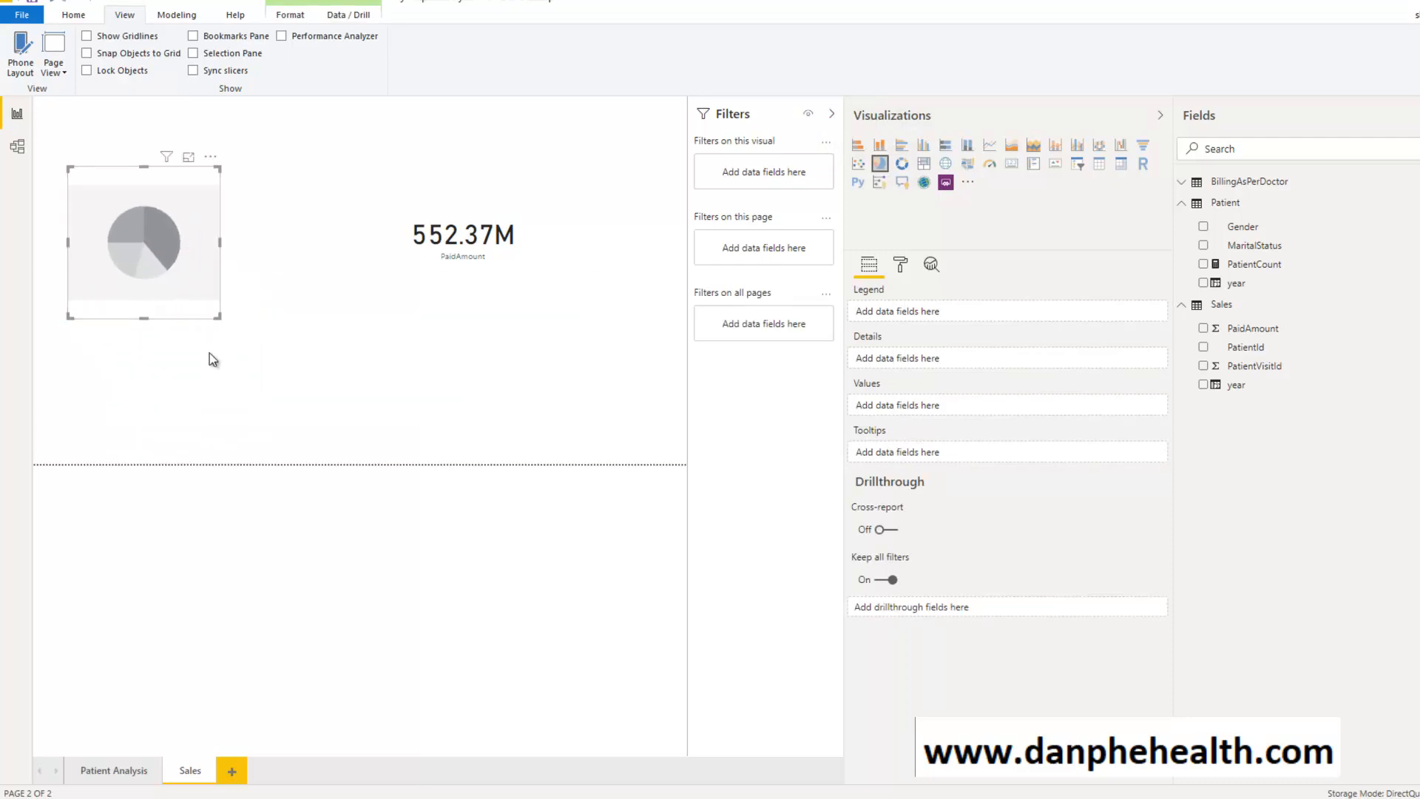
left_click_drag(221, 324, 319, 346)
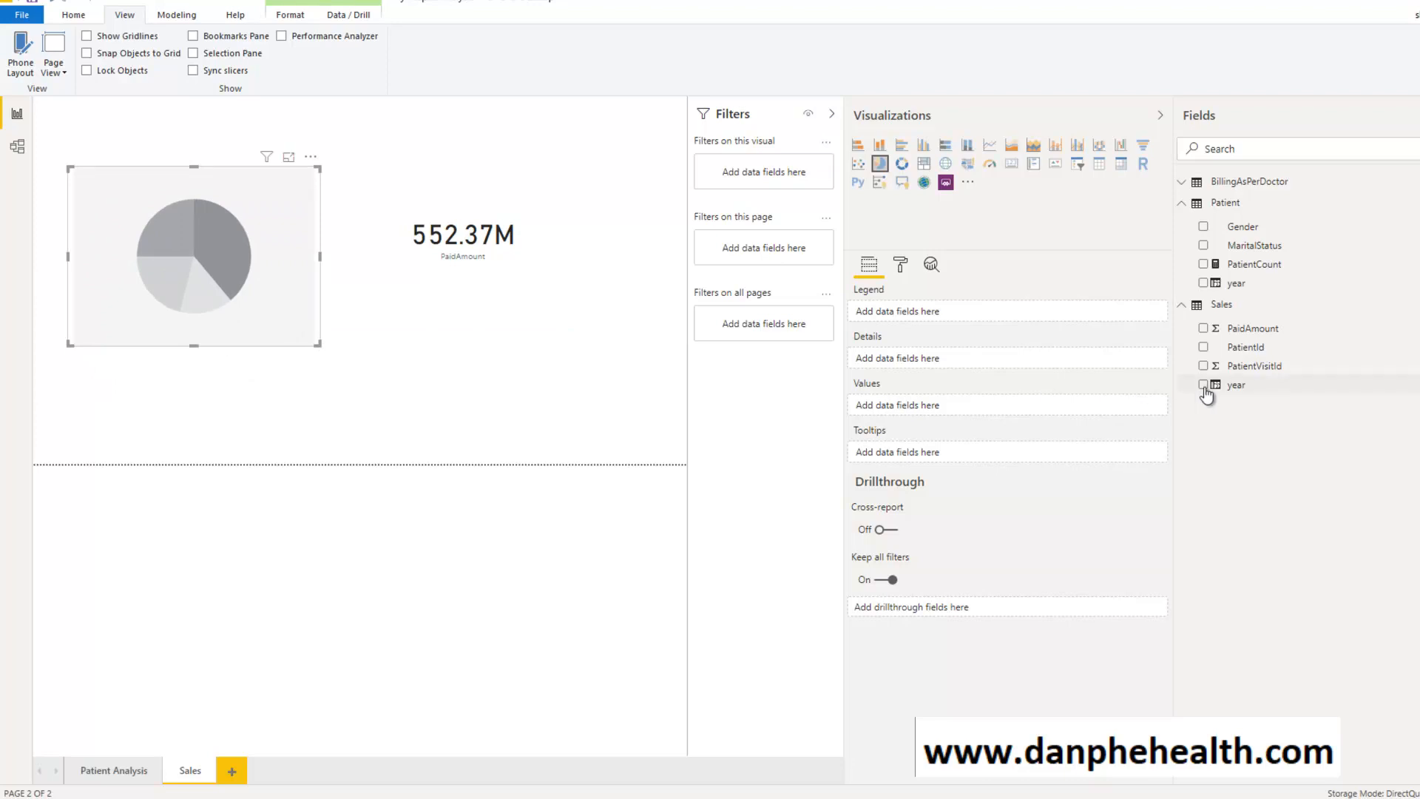
left_click(1204, 385)
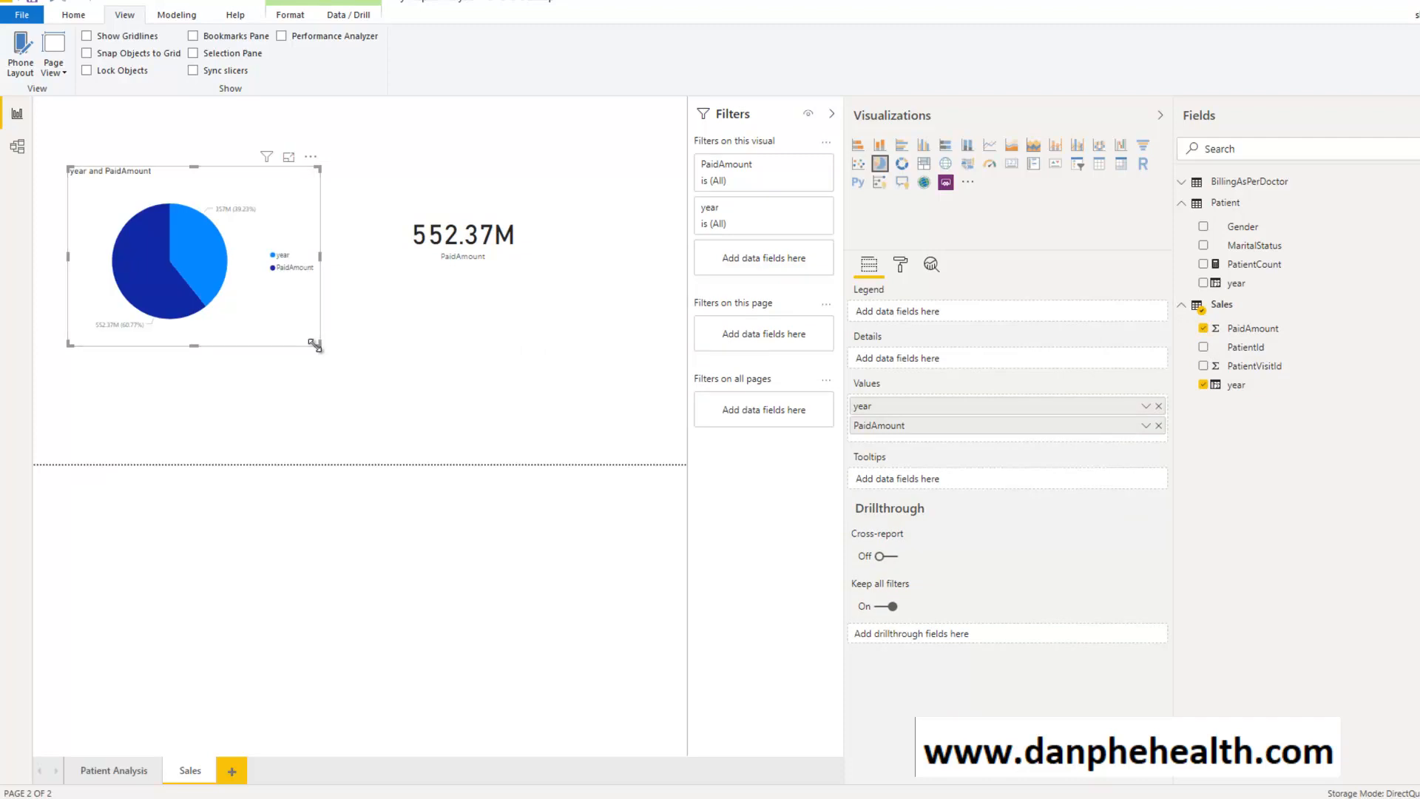
left_click_drag(316, 345, 371, 394)
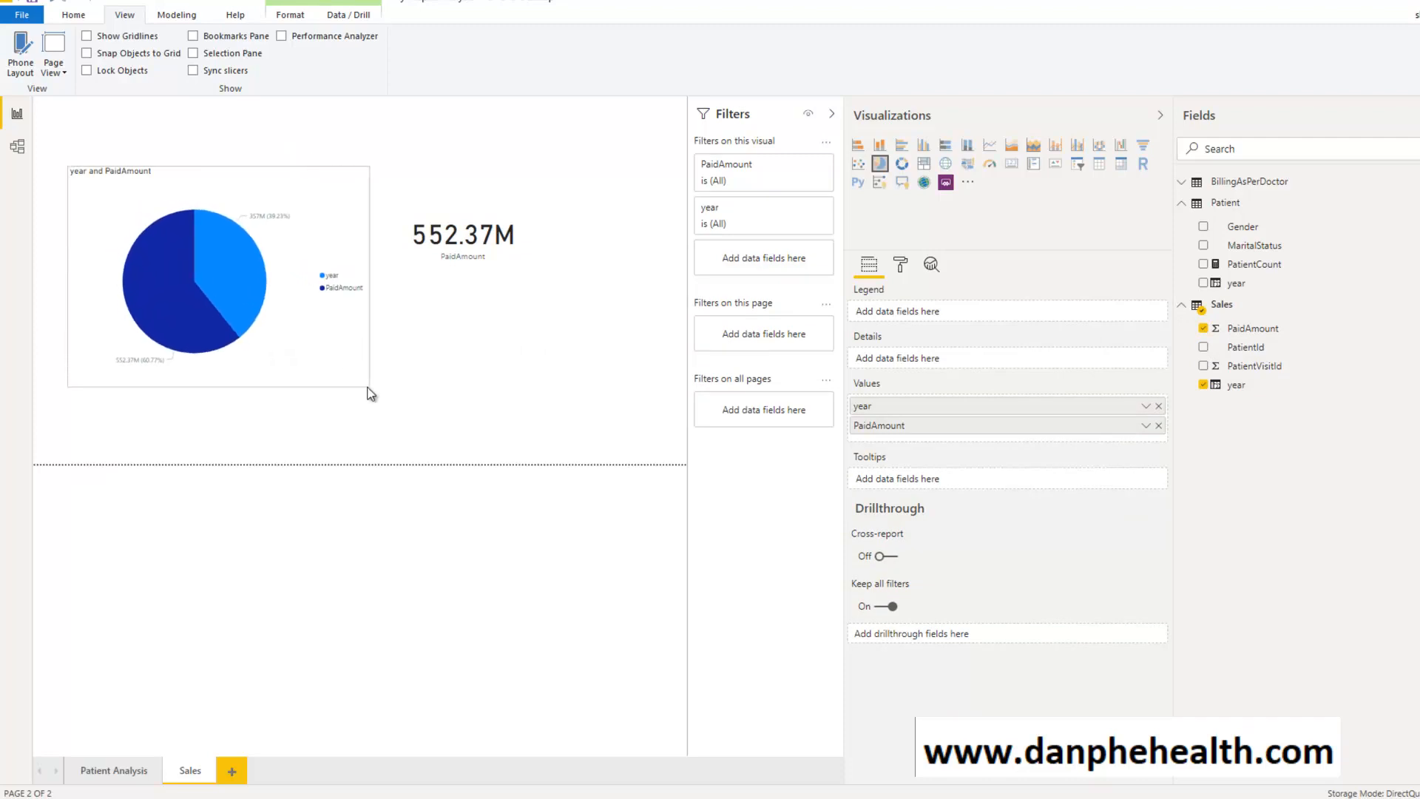
mouse_move(240, 286)
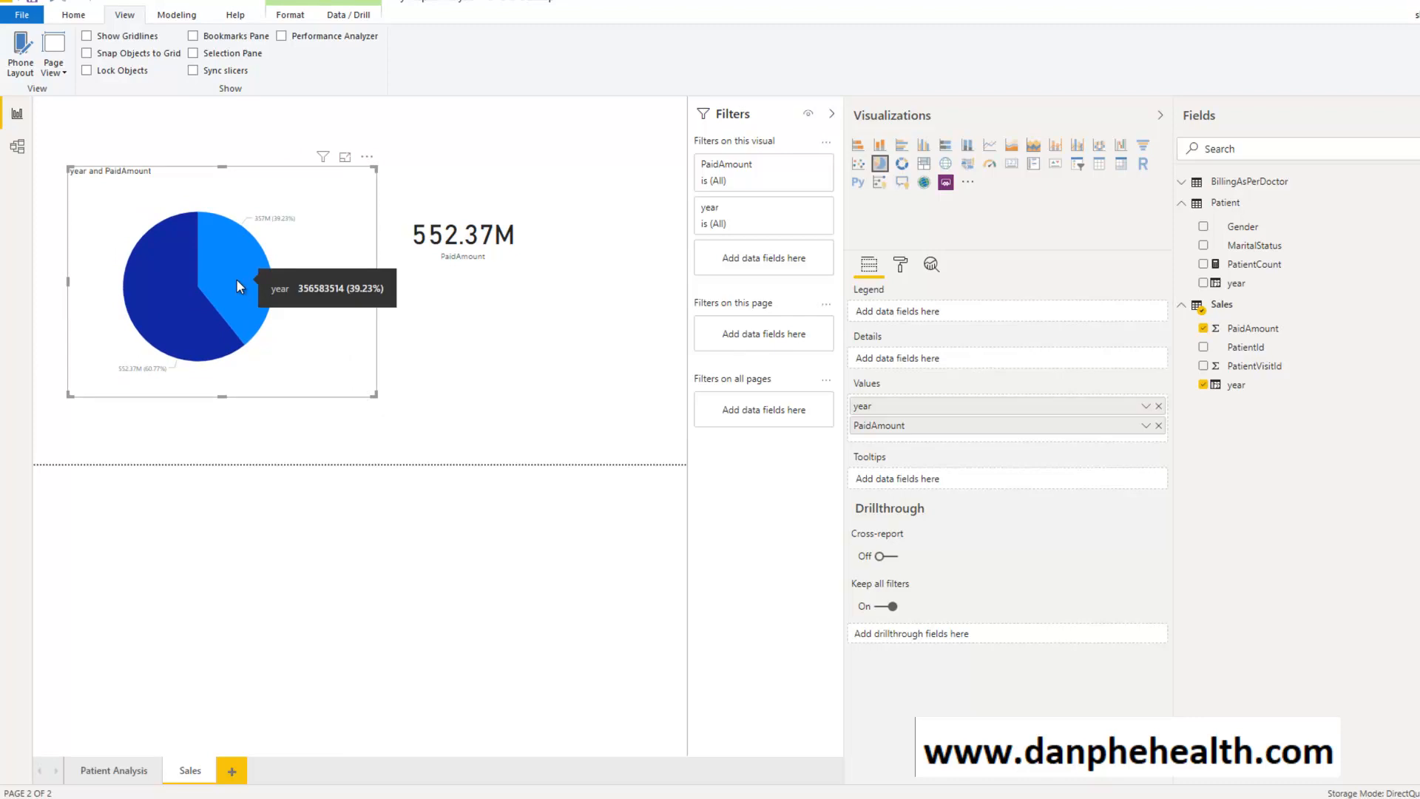
mouse_move(1118, 444)
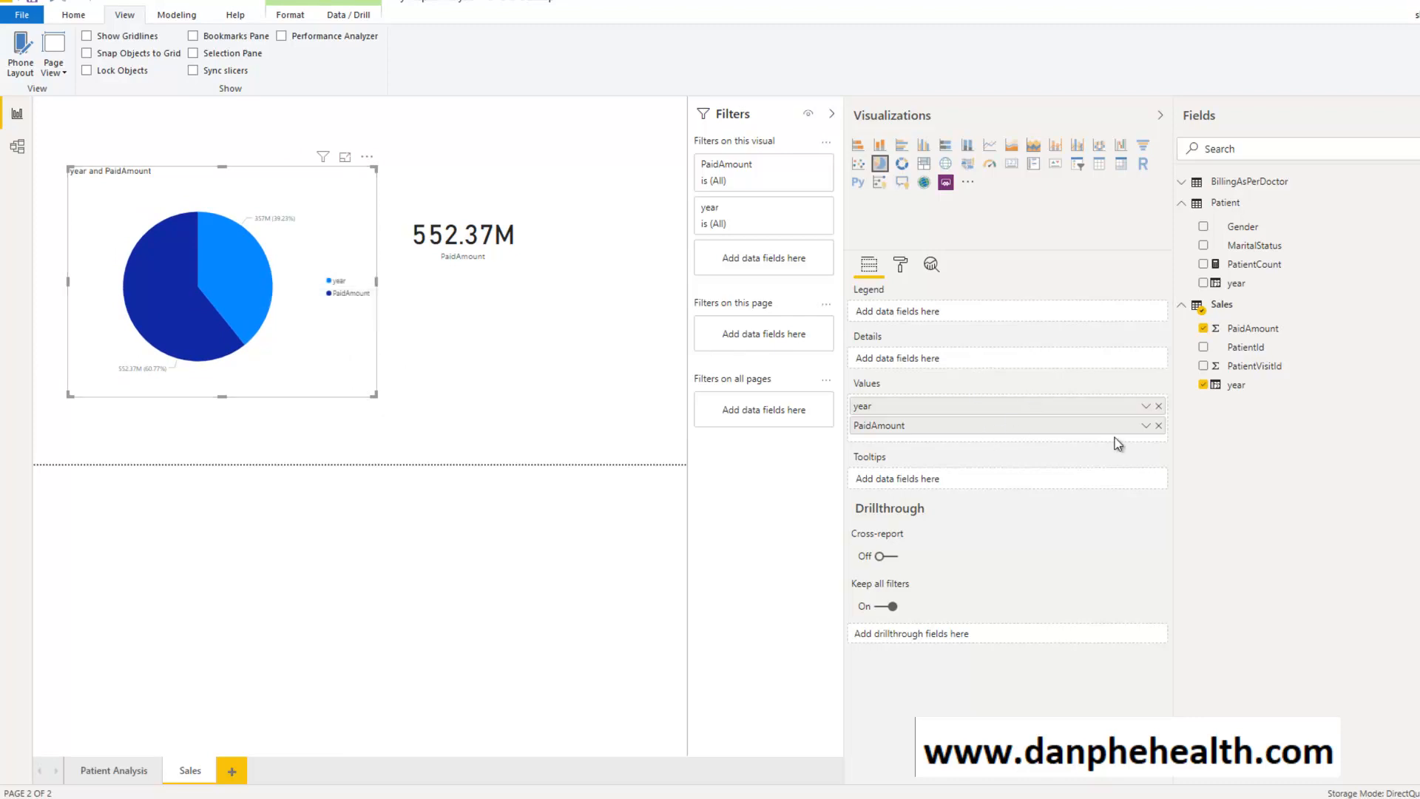
mouse_move(963, 418)
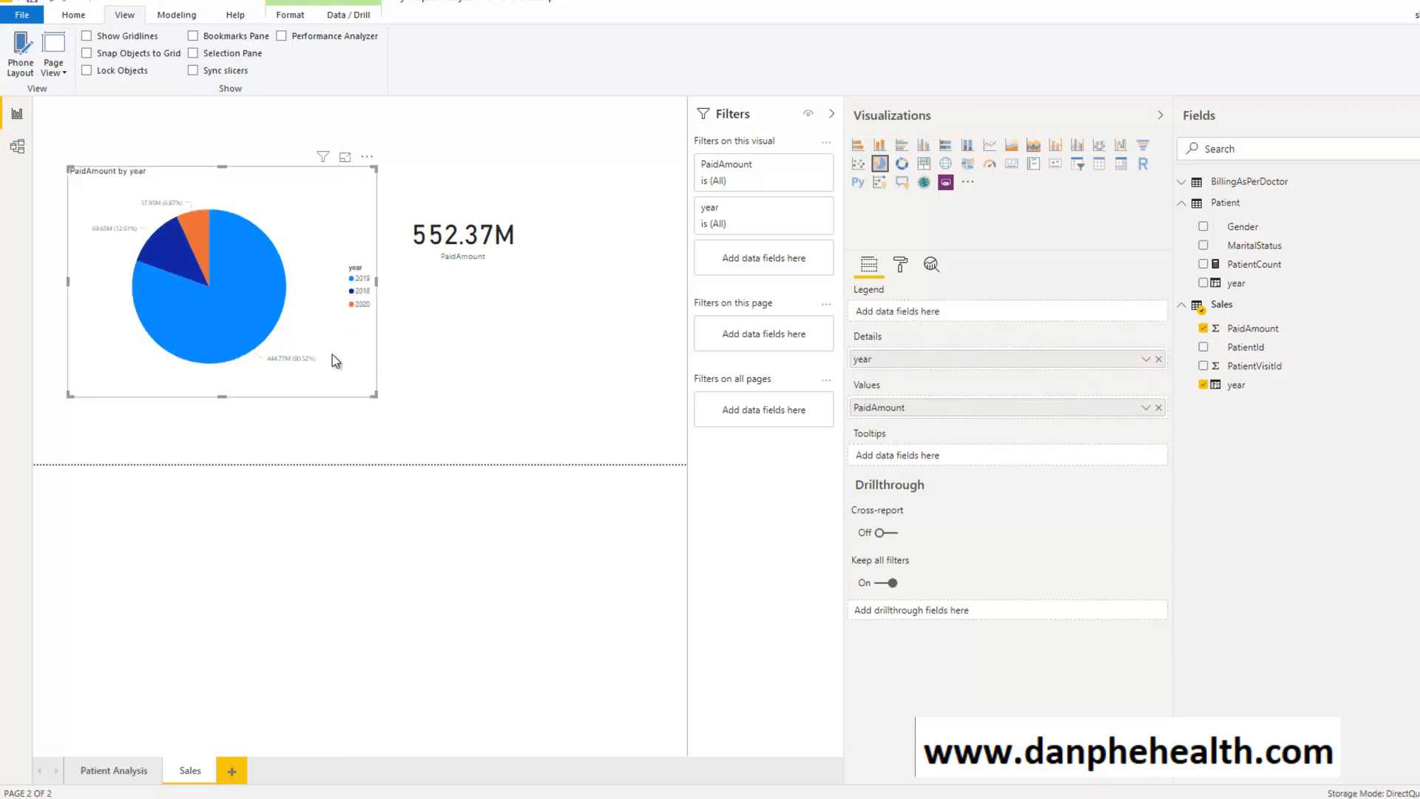
mouse_move(255, 318)
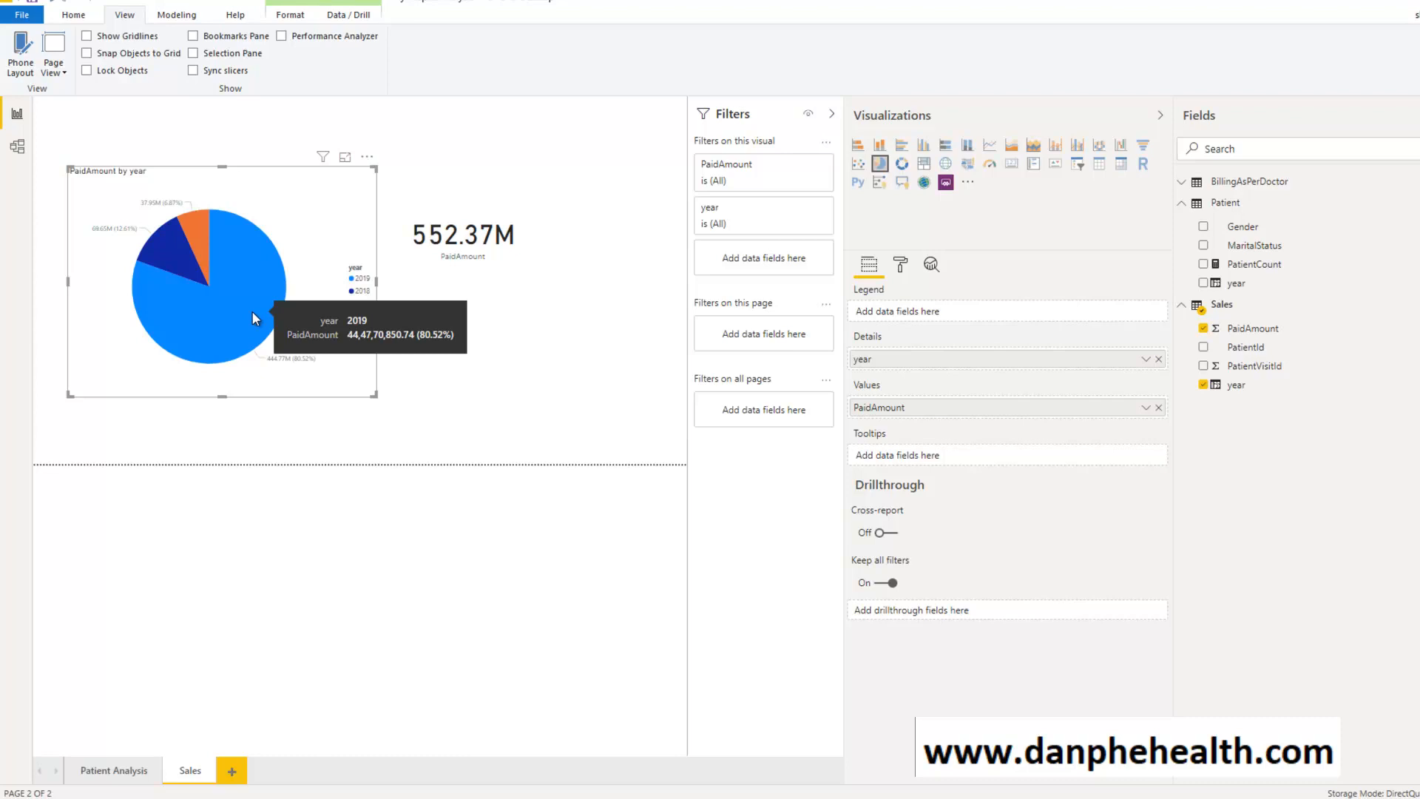
mouse_move(200, 252)
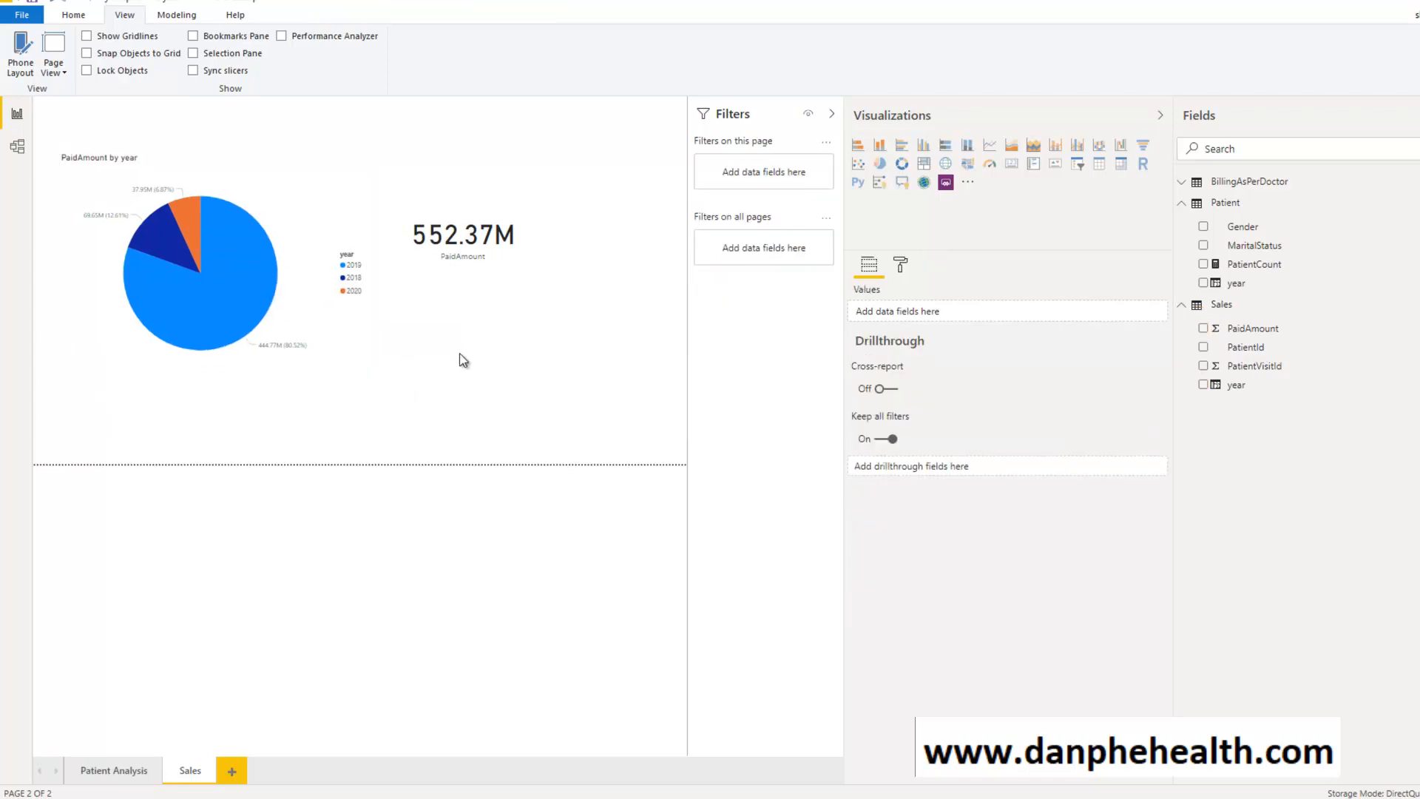
left_click(1182, 181)
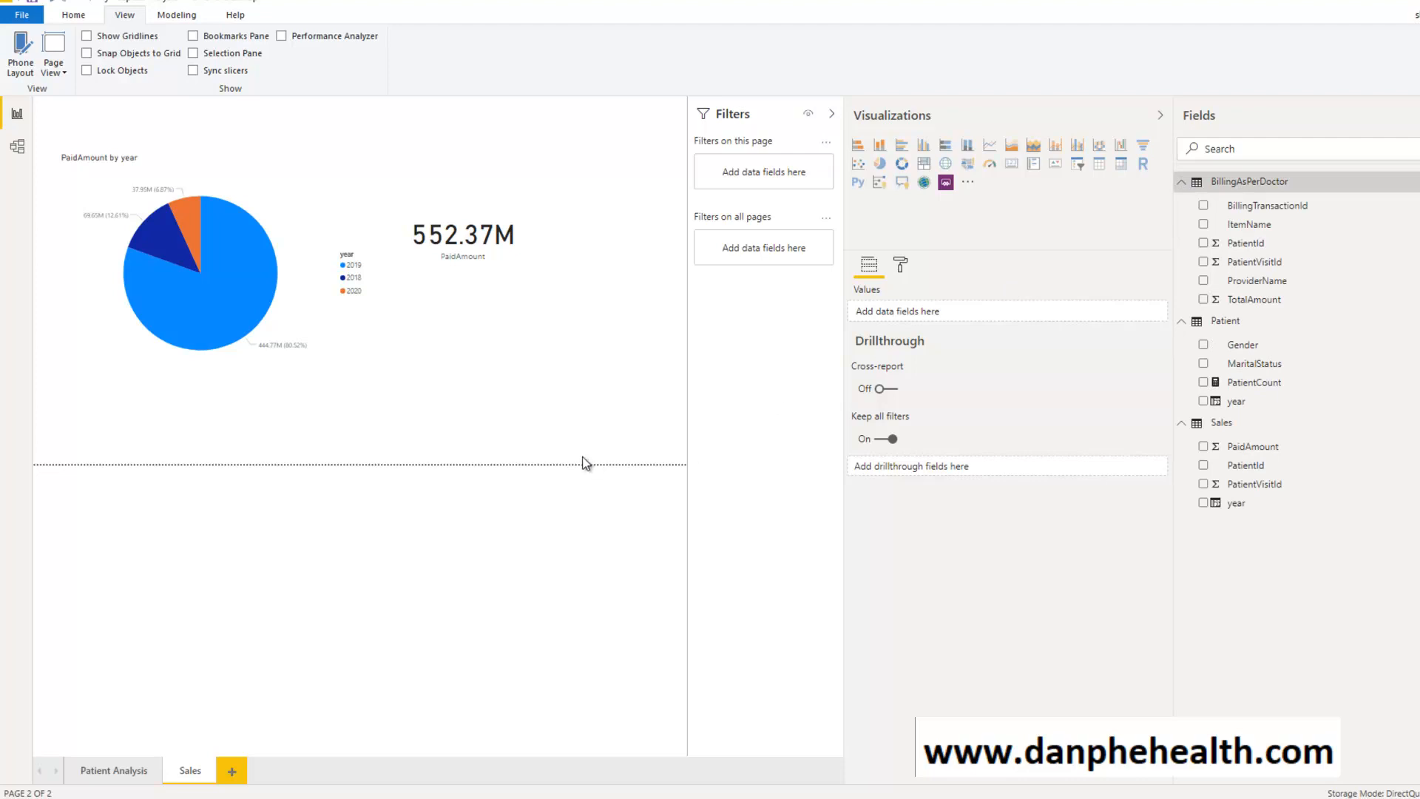
mouse_move(1027, 182)
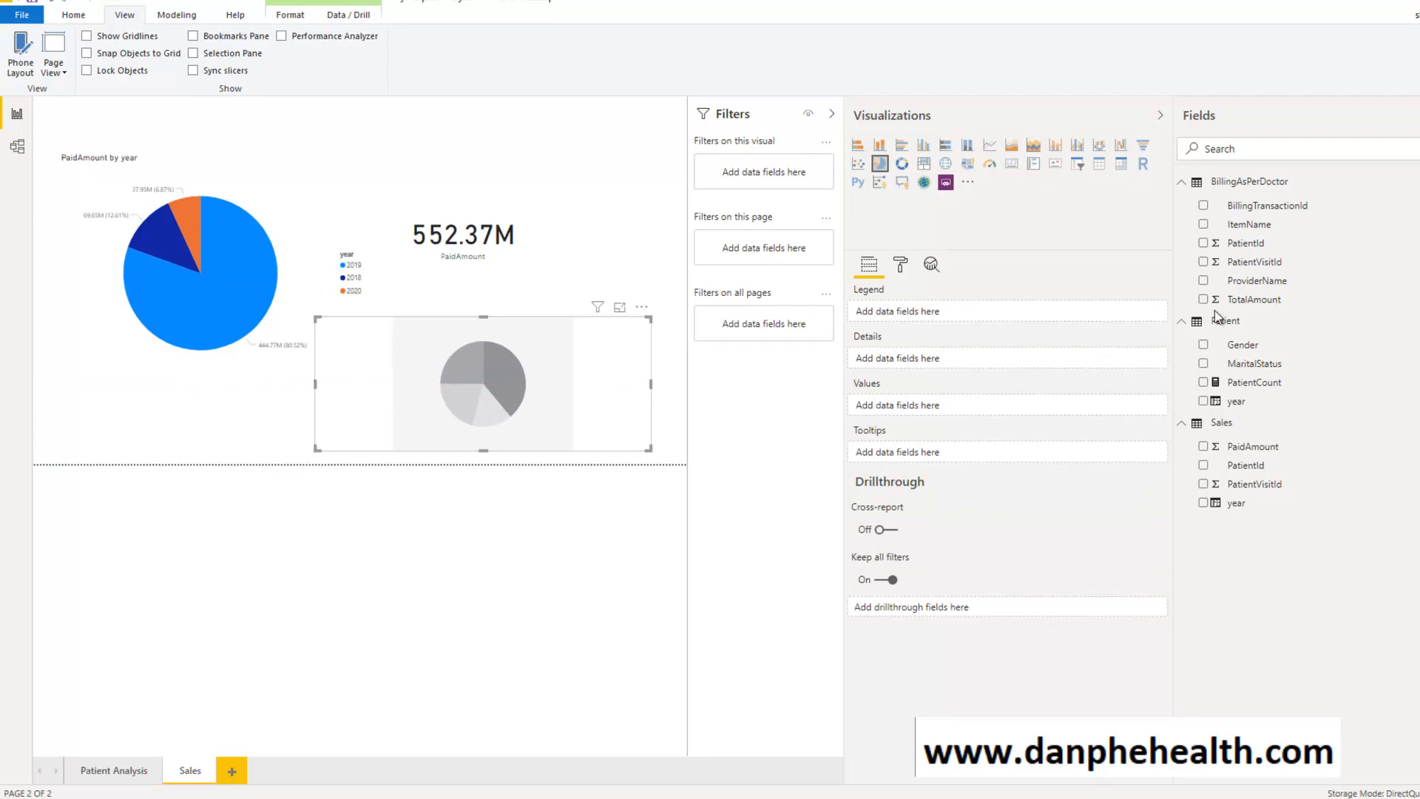
Set the second pie chart to BillingAsPerDoctor TotalAmount split by ProviderName.
left_click(1204, 298)
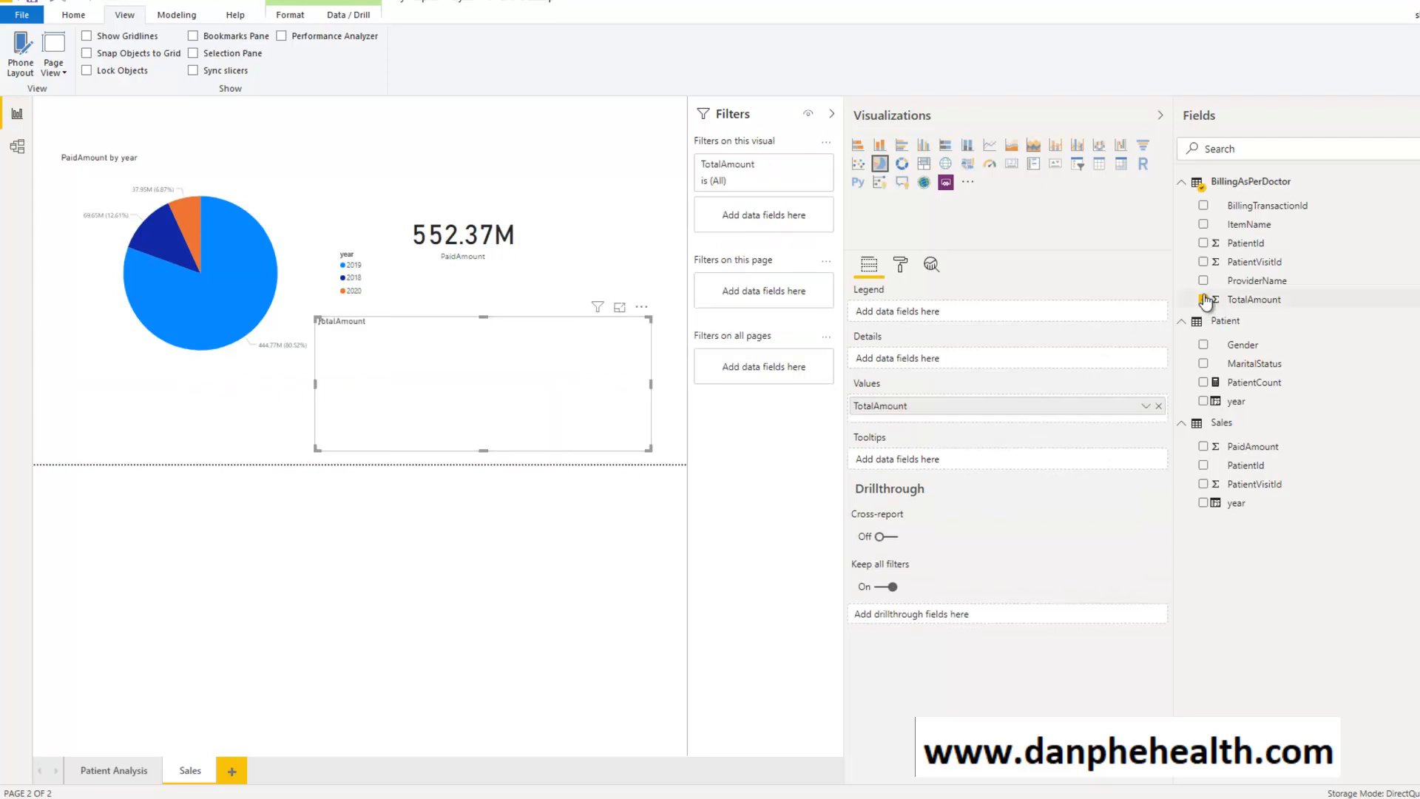
mouse_move(1206, 285)
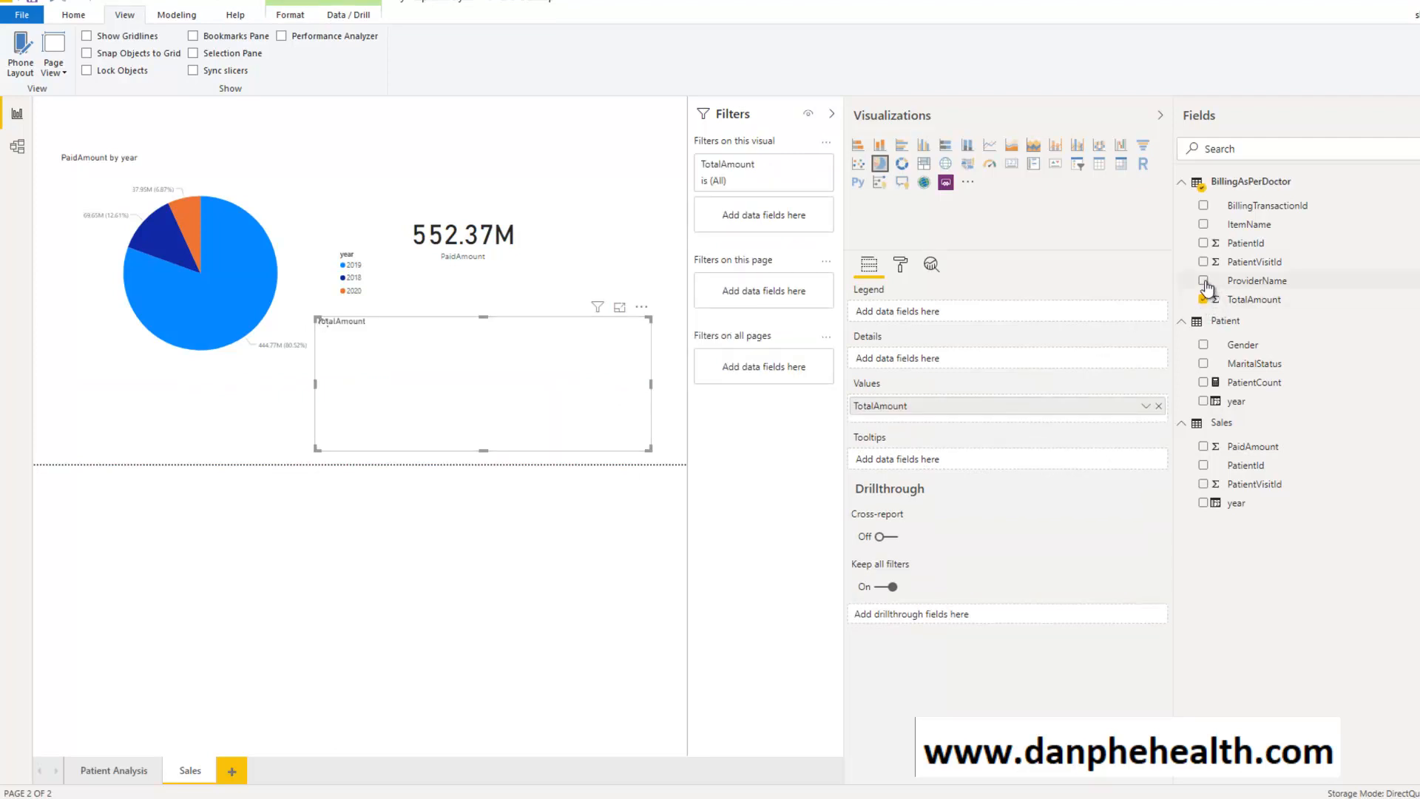
left_click(1204, 281)
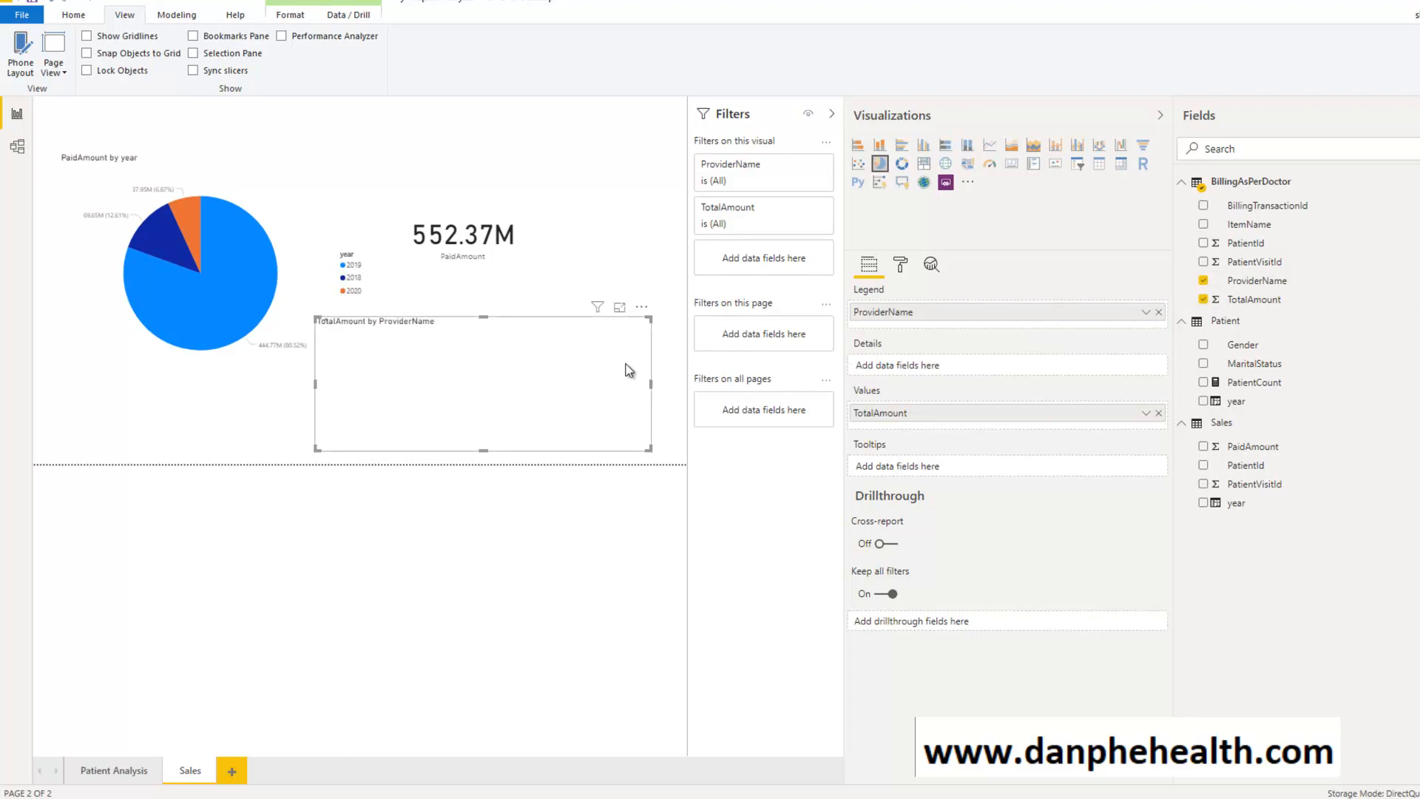